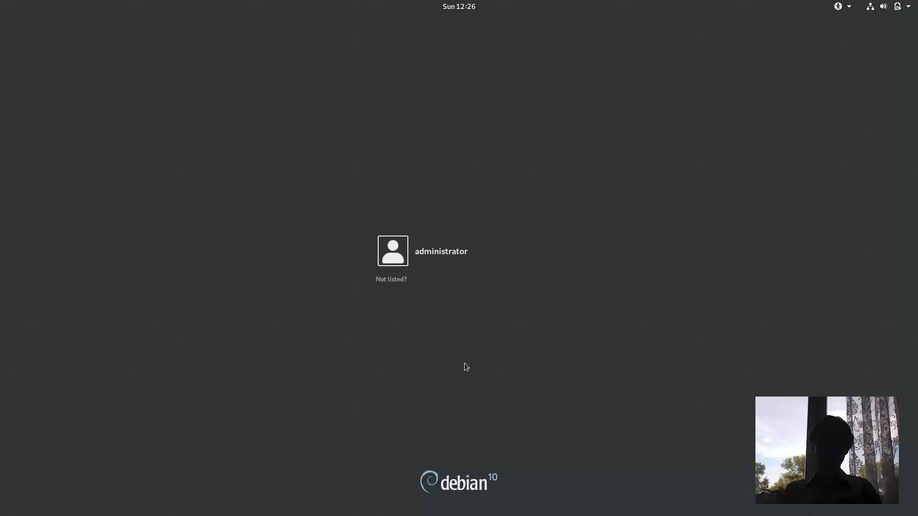
# Select the administrator account and reveal the session-type choices beside Sign In
pyautogui.click(440, 252)
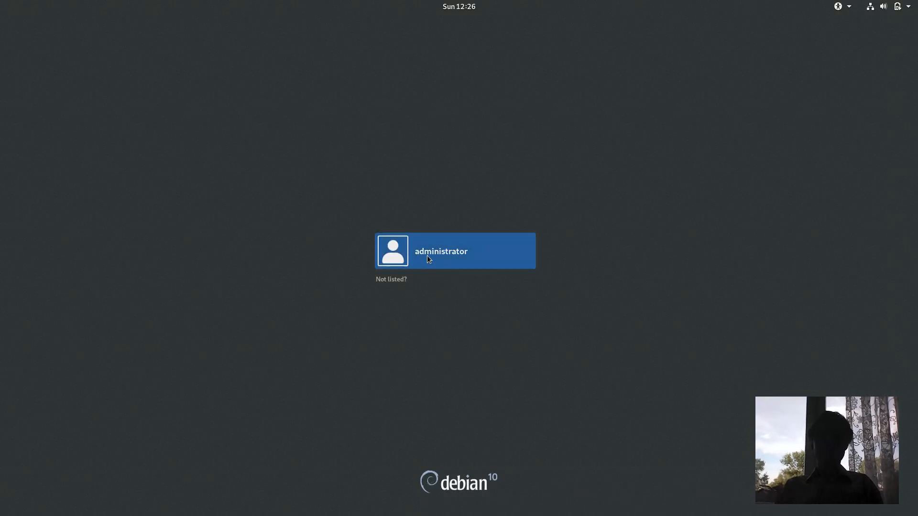
pyautogui.click(455, 250)
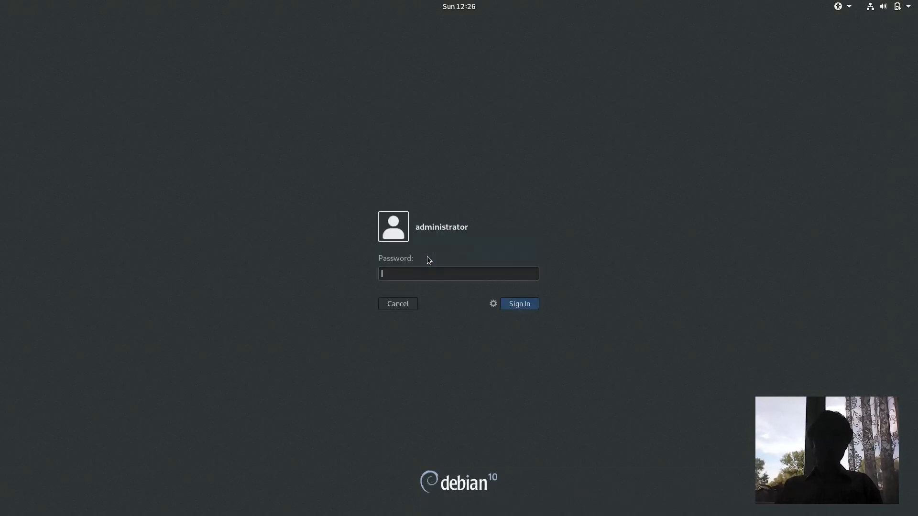
pyautogui.moveTo(492, 307)
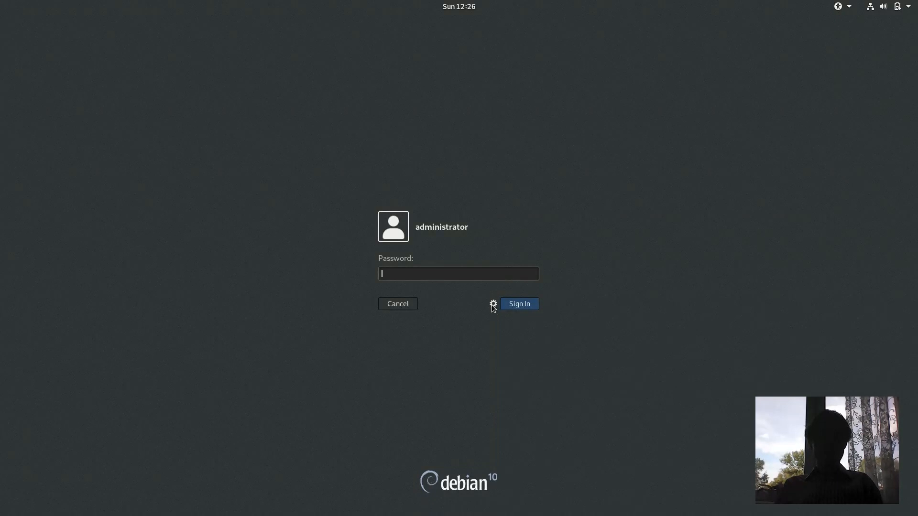
pyautogui.click(494, 303)
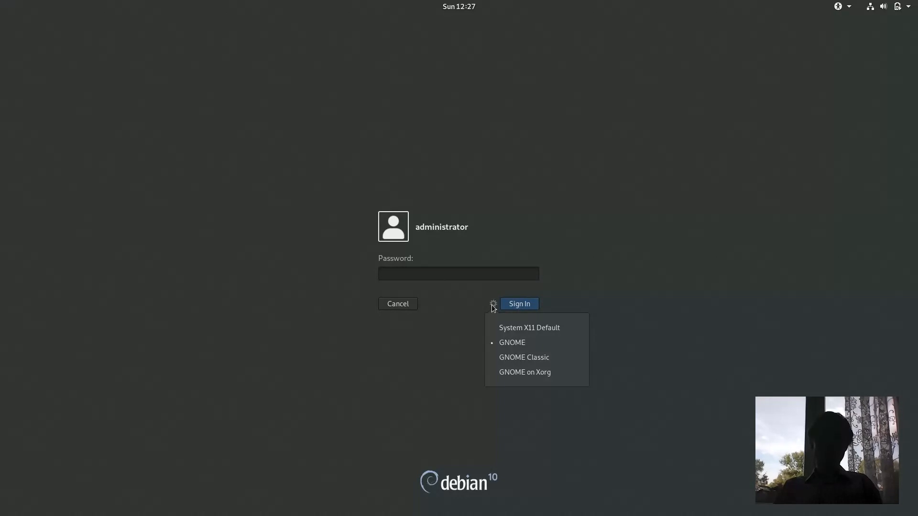
pyautogui.moveTo(525, 372)
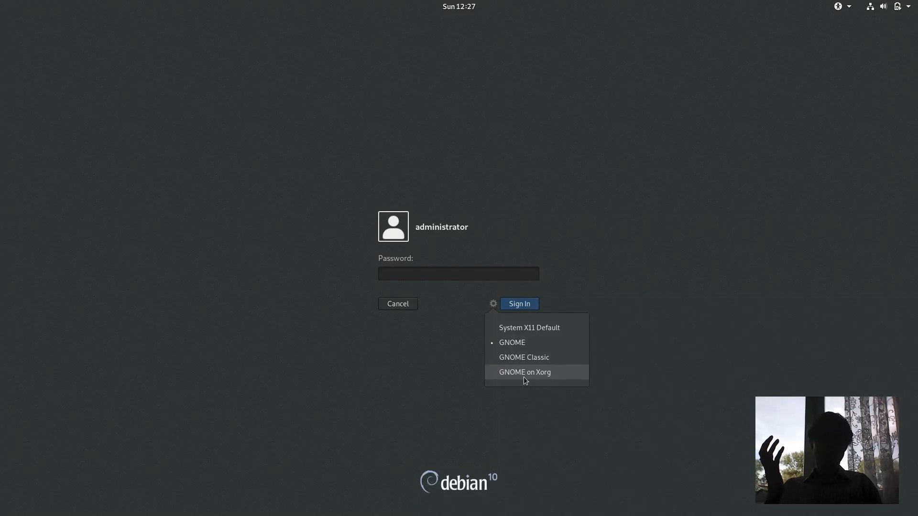
pyautogui.moveTo(524, 356)
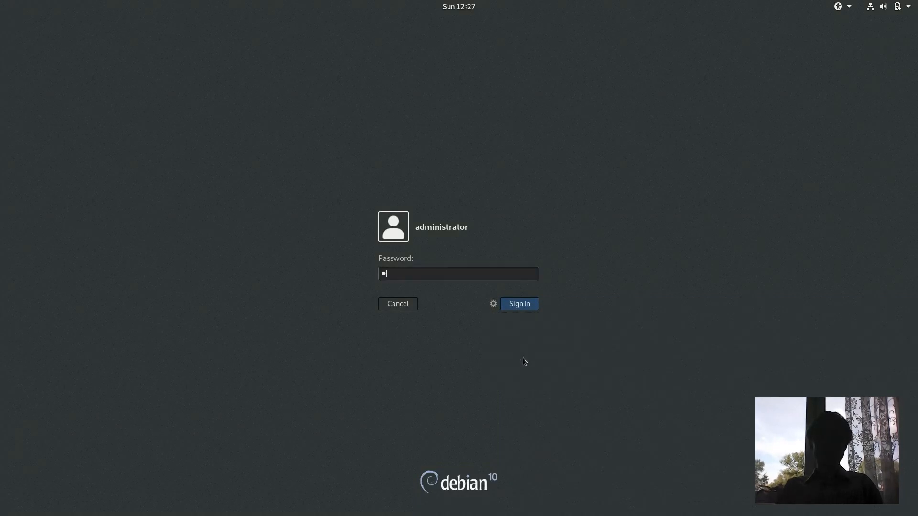
# Sign in to GNOME Classic and browse the Applications and Places menus
pyautogui.click(518, 303)
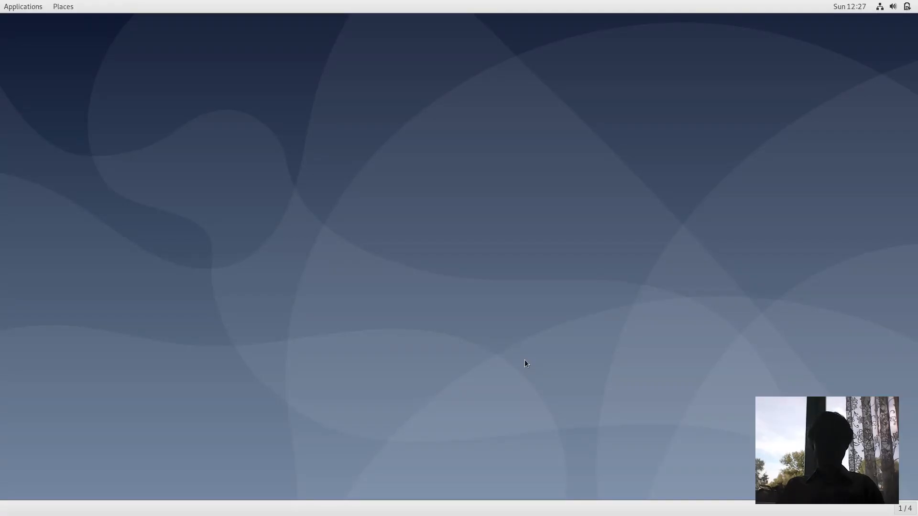
pyautogui.moveTo(64, 23)
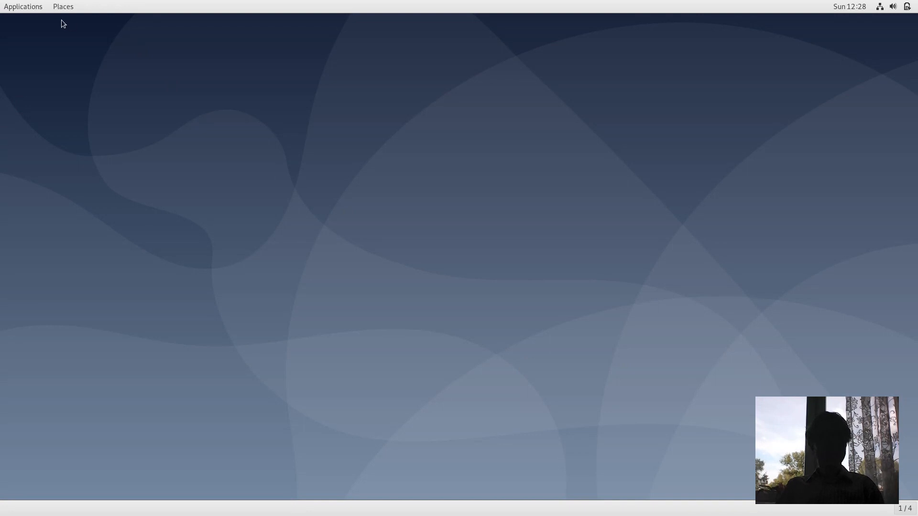
pyautogui.click(23, 7)
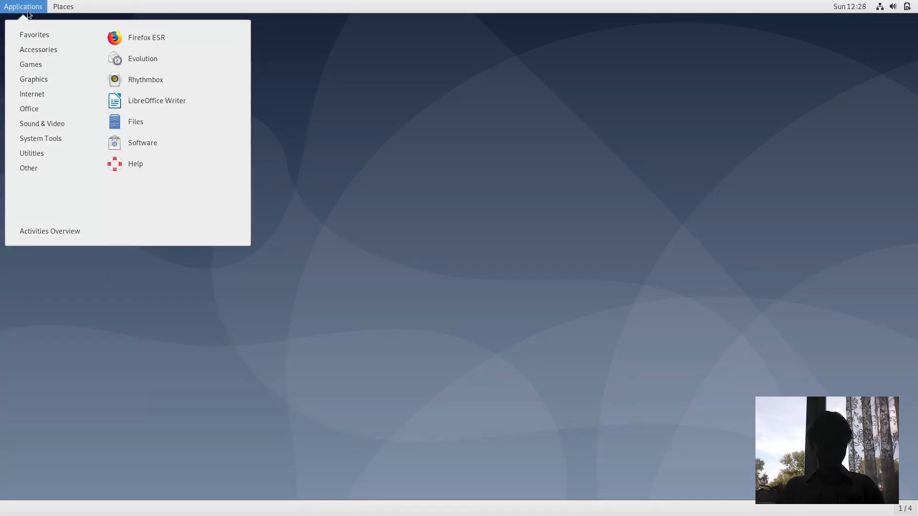
pyautogui.click(49, 230)
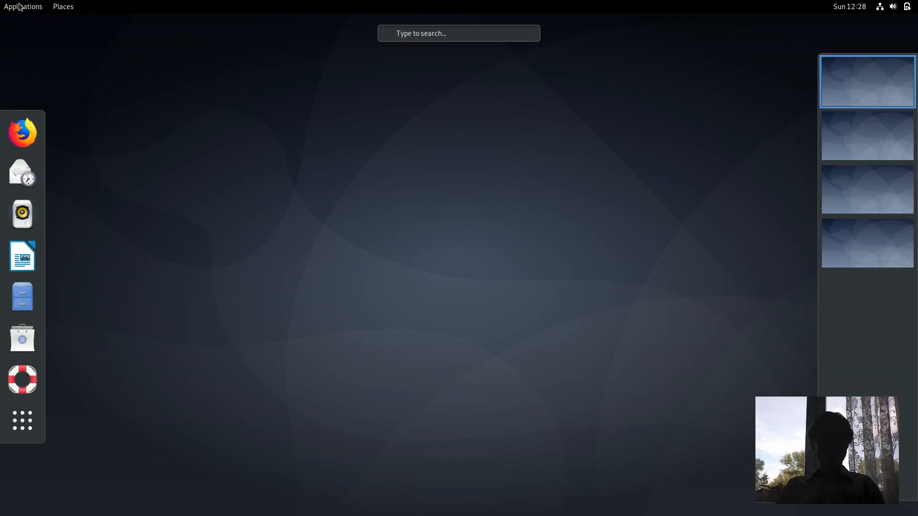
pyautogui.click(63, 7)
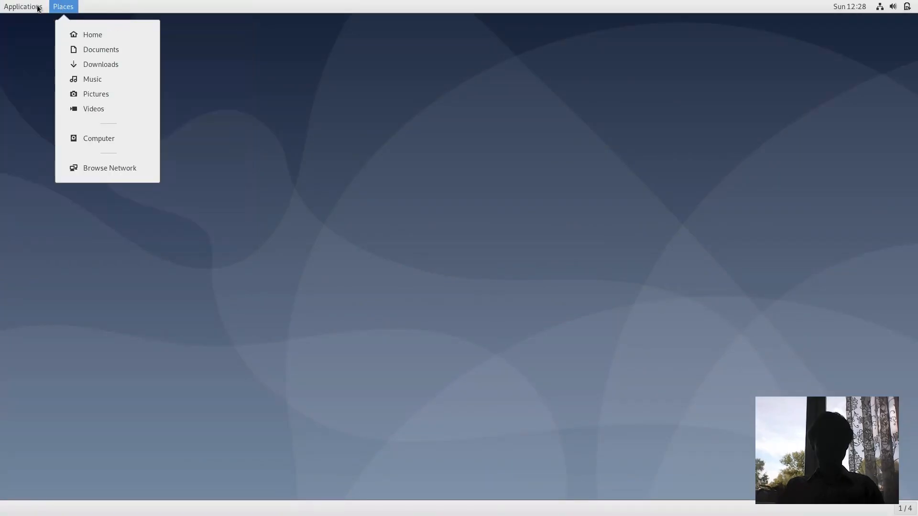
pyautogui.click(23, 7)
pyautogui.write('s')
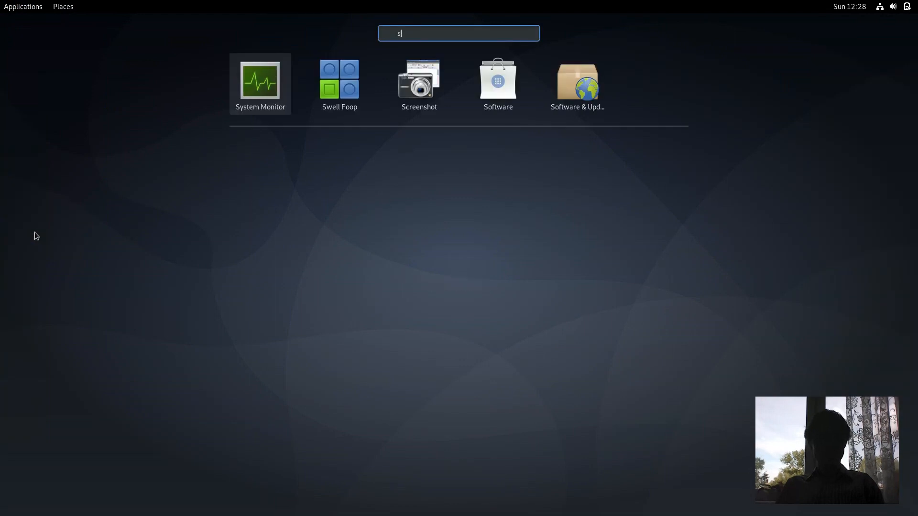
# Find and launch System Monitor from the overview search, then close it
pyautogui.write('y')
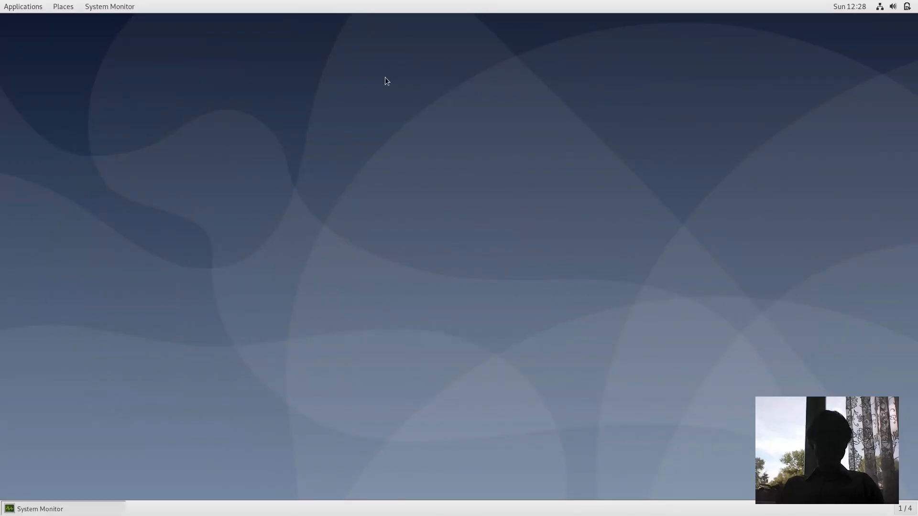
pyautogui.click(39, 508)
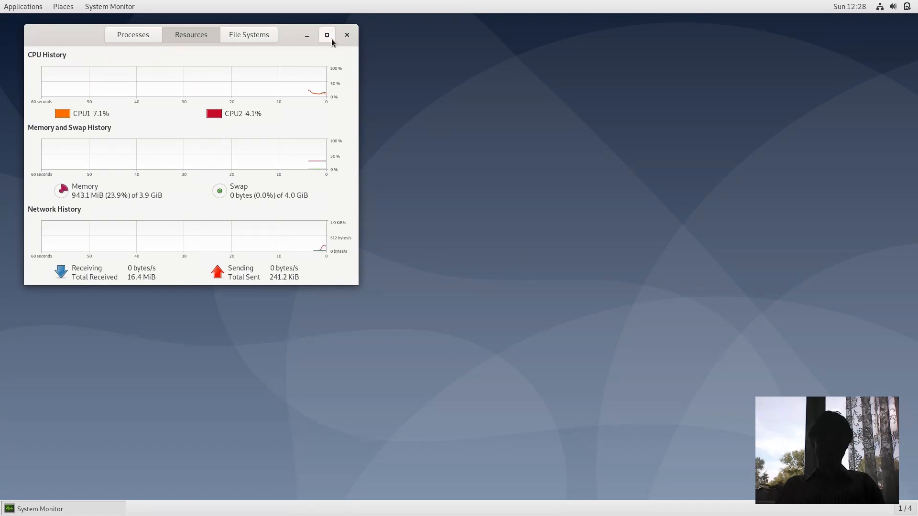
pyautogui.click(346, 34)
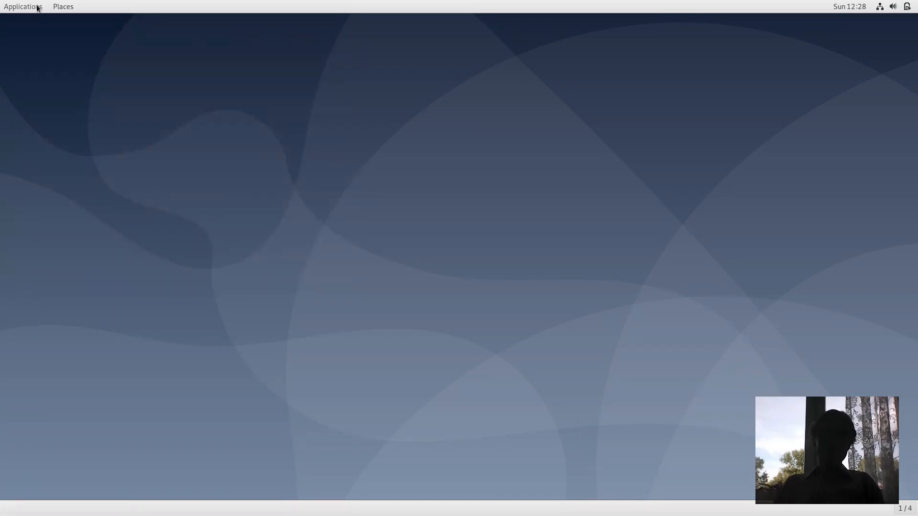
# Request Log Out for administrator from the system status menu
pyautogui.click(63, 7)
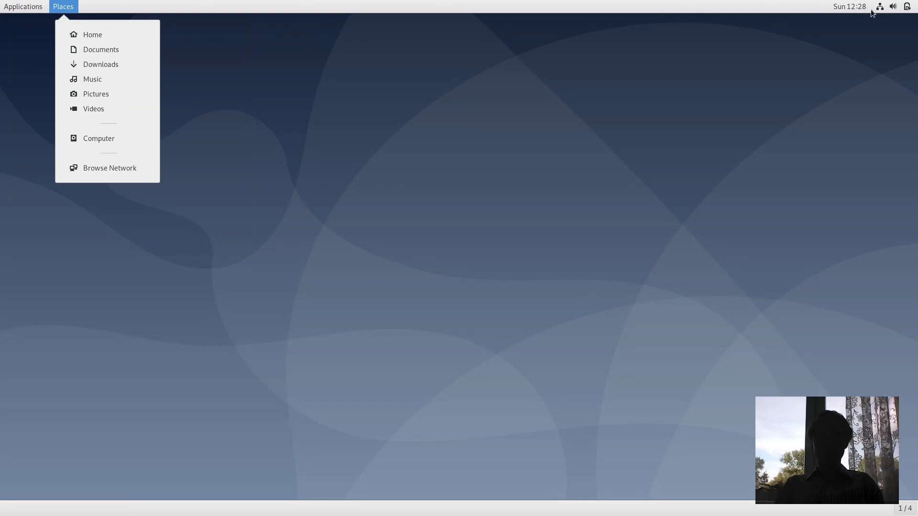
pyautogui.click(892, 7)
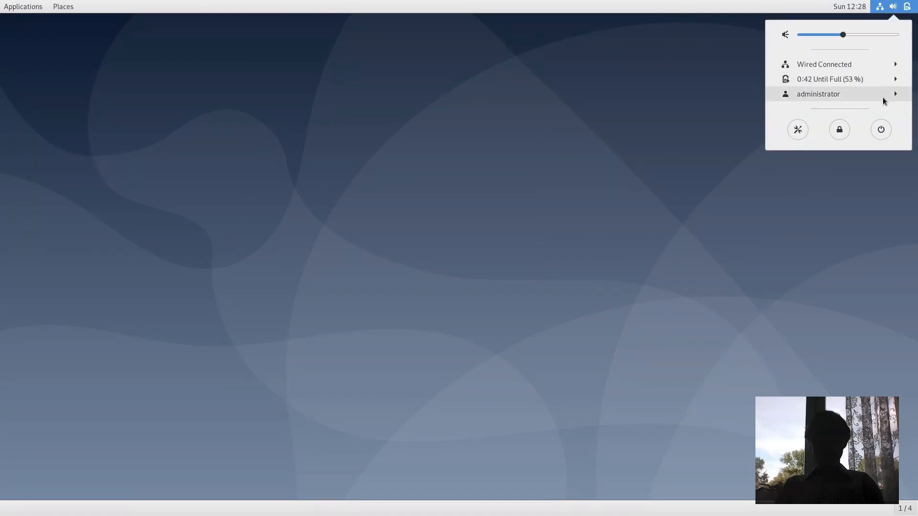
pyautogui.click(817, 93)
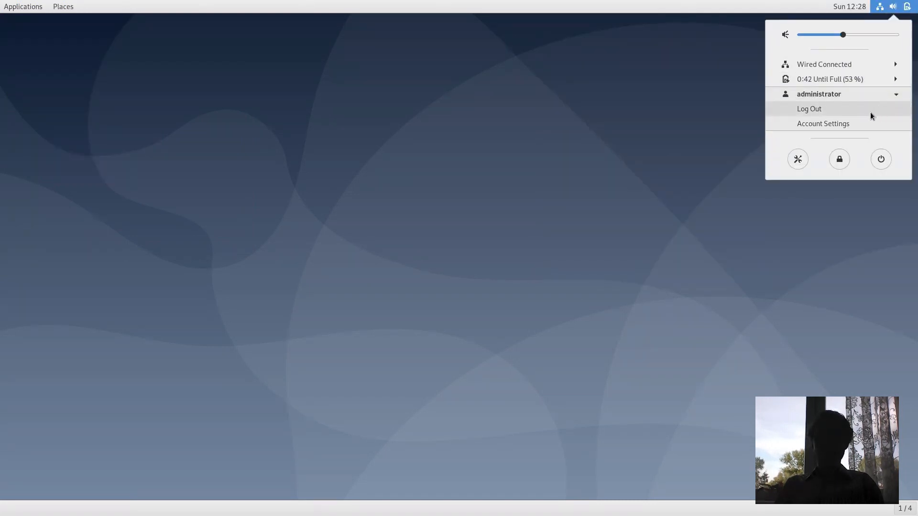
pyautogui.click(809, 109)
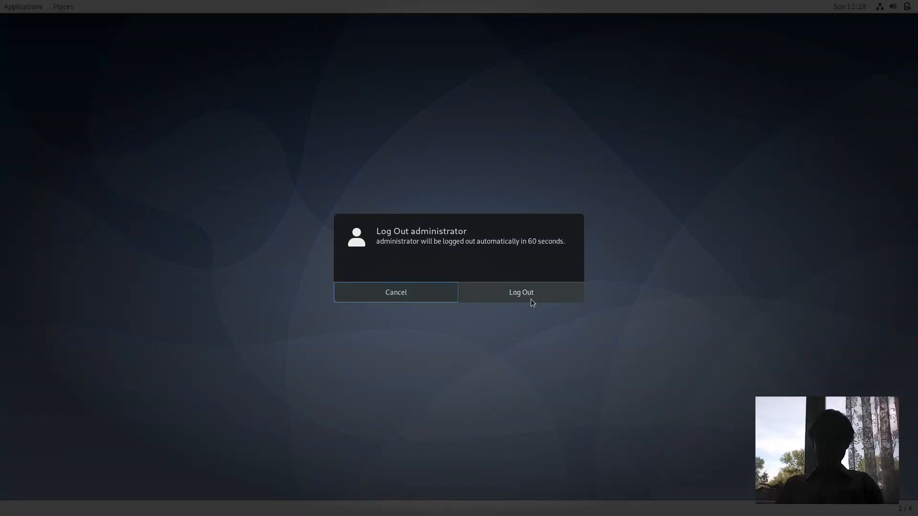
# Confirm the log-out and sign administrator back in to the standard GNOME session
pyautogui.click(520, 293)
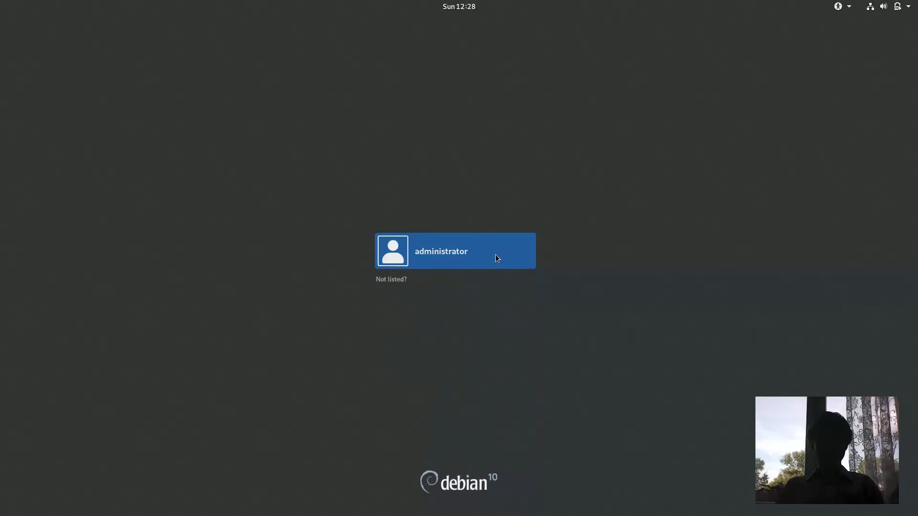
pyautogui.click(455, 251)
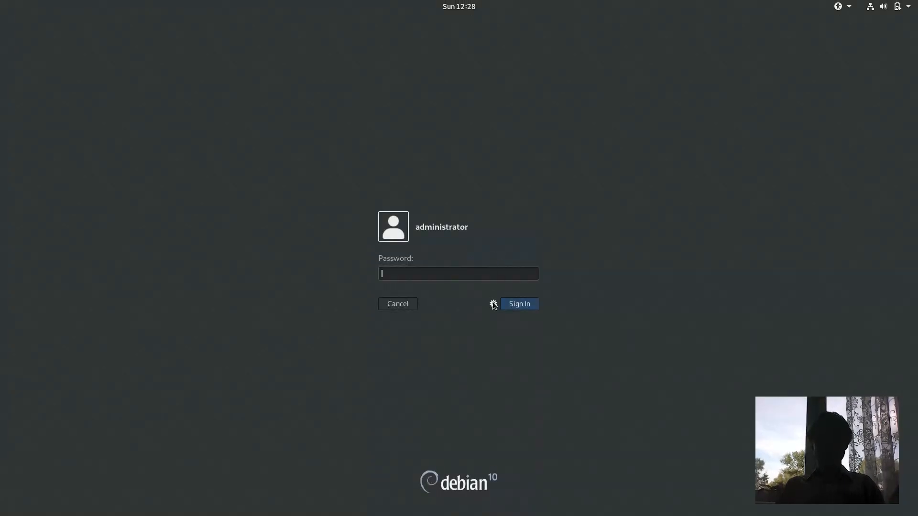
pyautogui.click(492, 304)
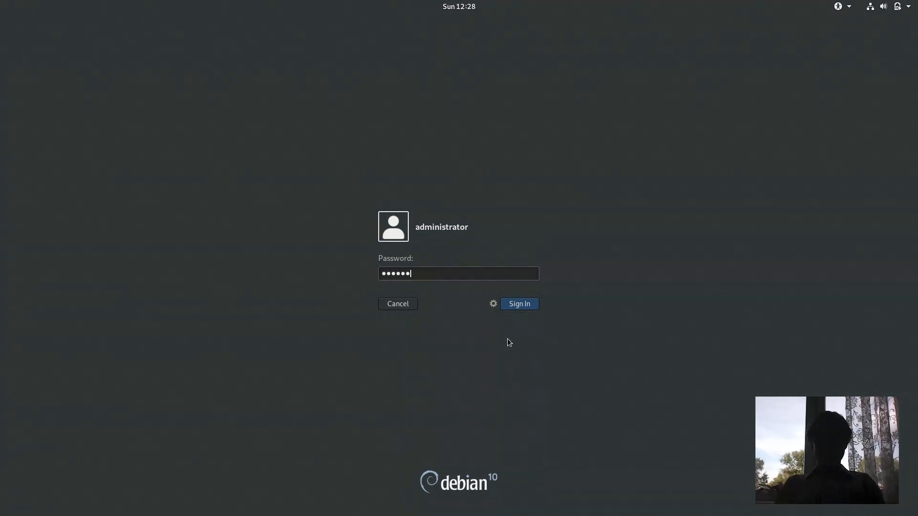
pyautogui.click(518, 304)
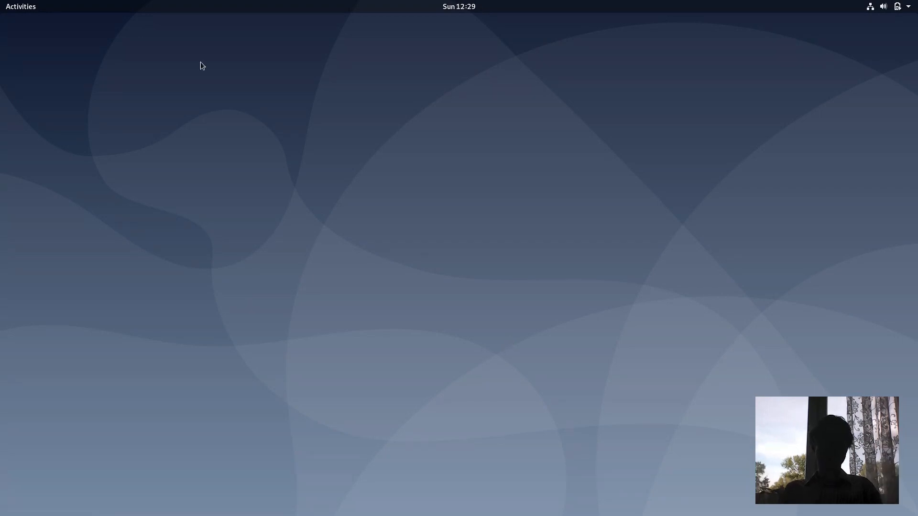
pyautogui.moveTo(31, 13)
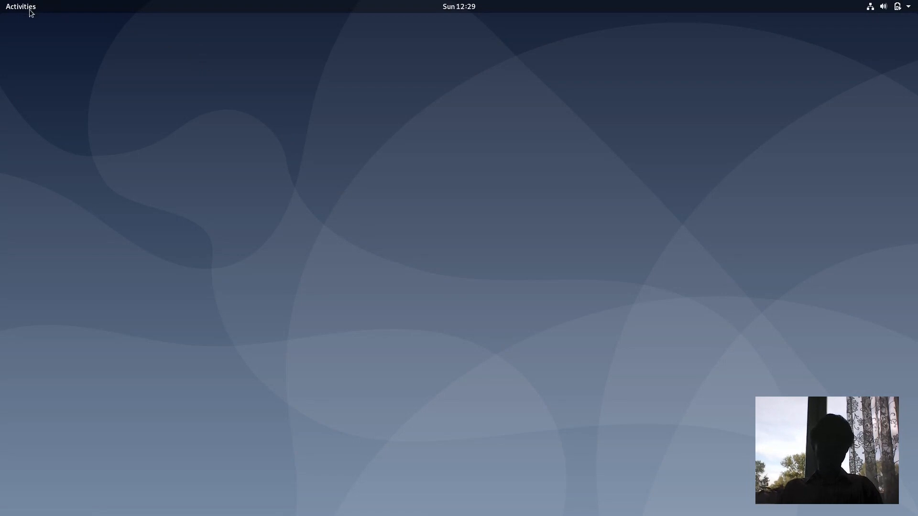
# Launch Settings by searching 'sett' in the Activities overview
pyautogui.click(21, 7)
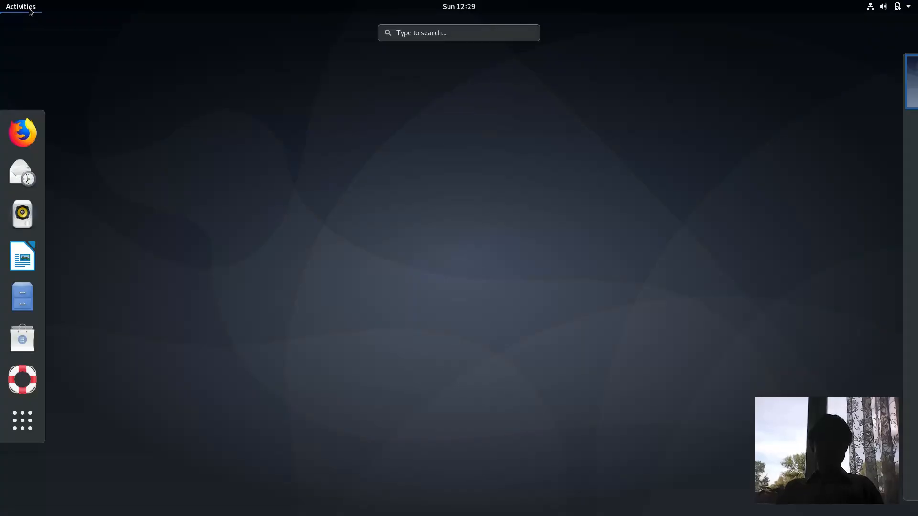
pyautogui.write('s')
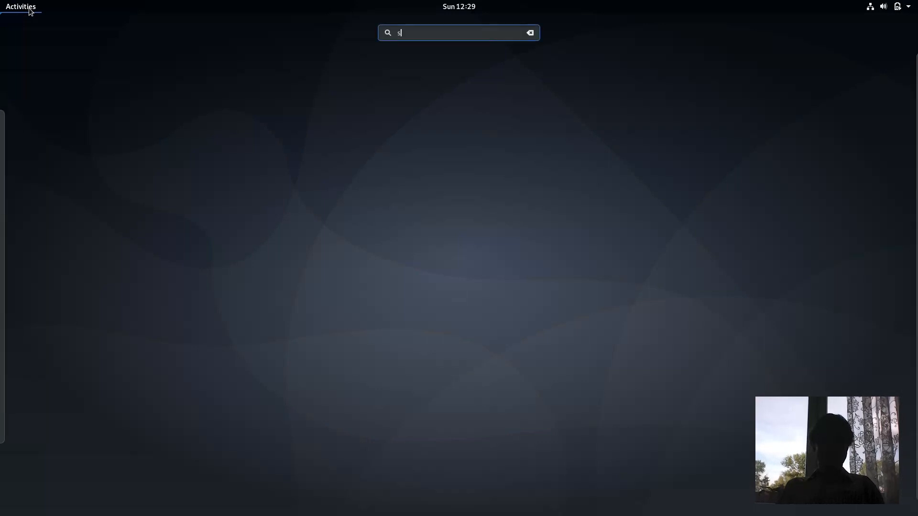
pyautogui.write('ett')
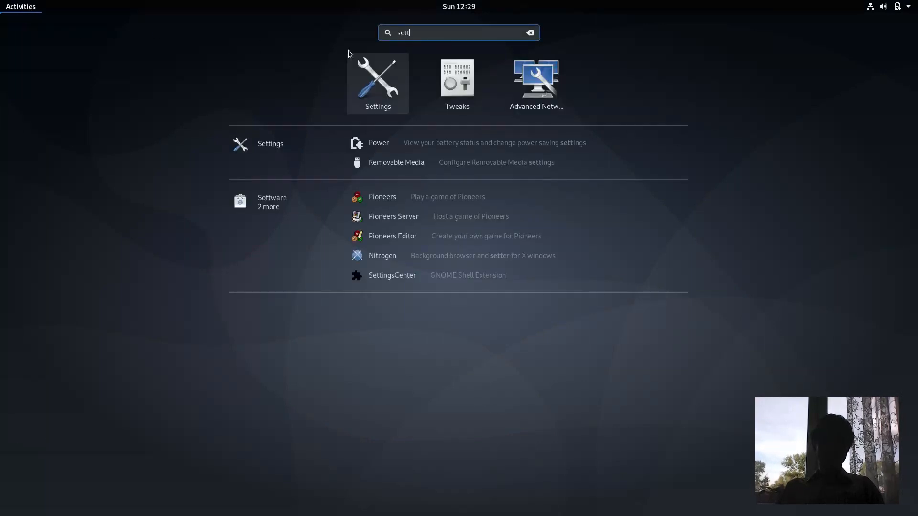
pyautogui.click(378, 79)
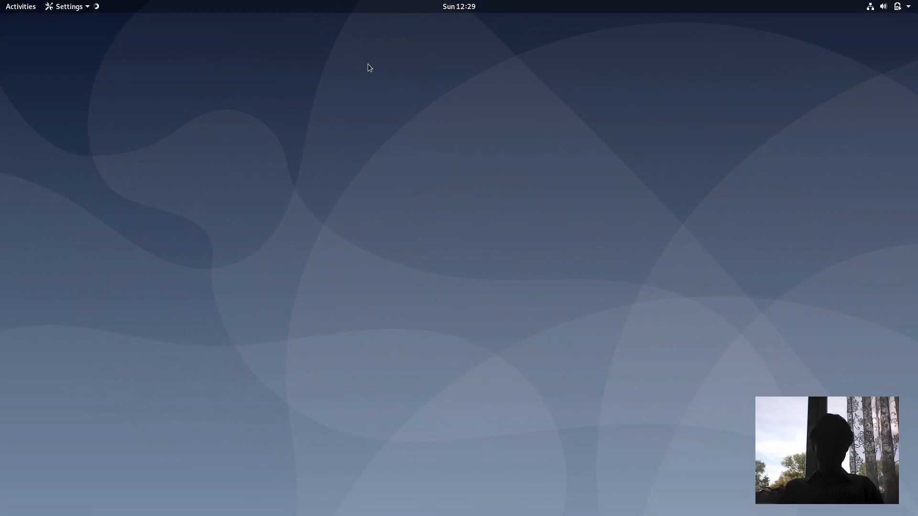
# View the Details/About page showing Debian GNU/Linux 10, then close Settings
pyautogui.click(69, 7)
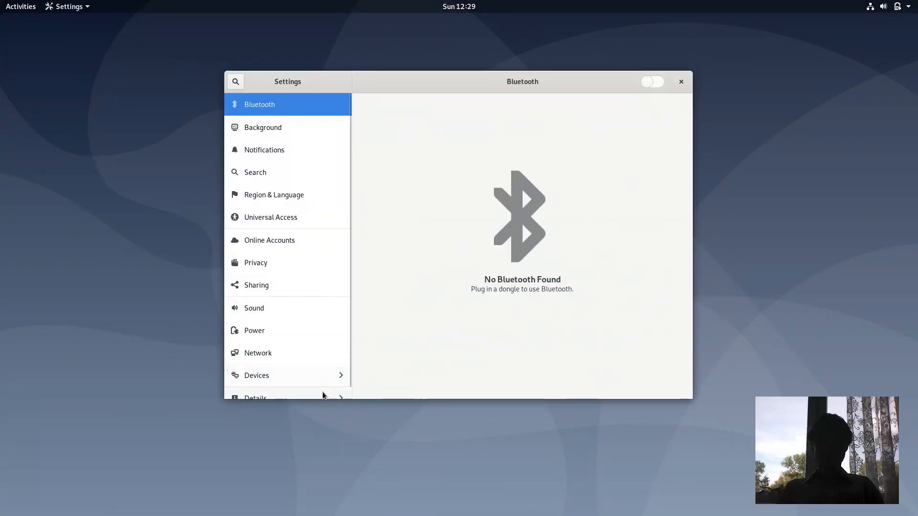
pyautogui.click(255, 397)
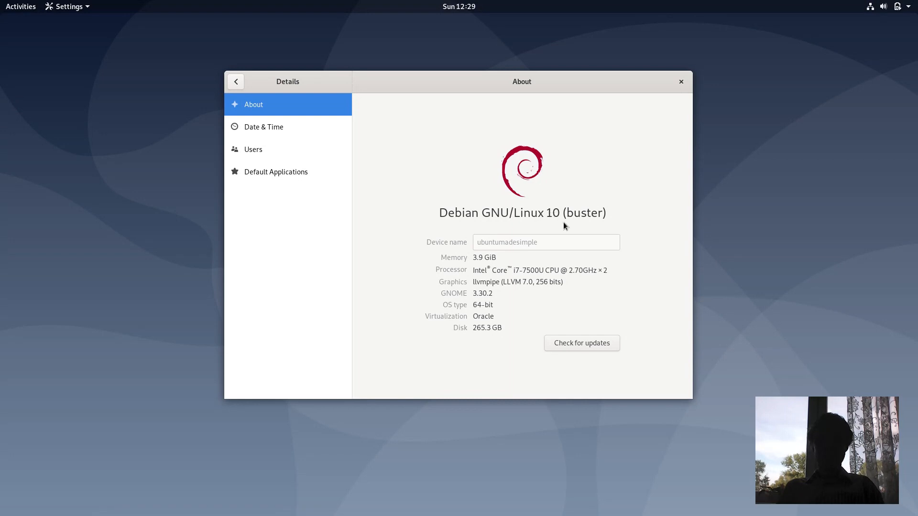
pyautogui.moveTo(481, 295)
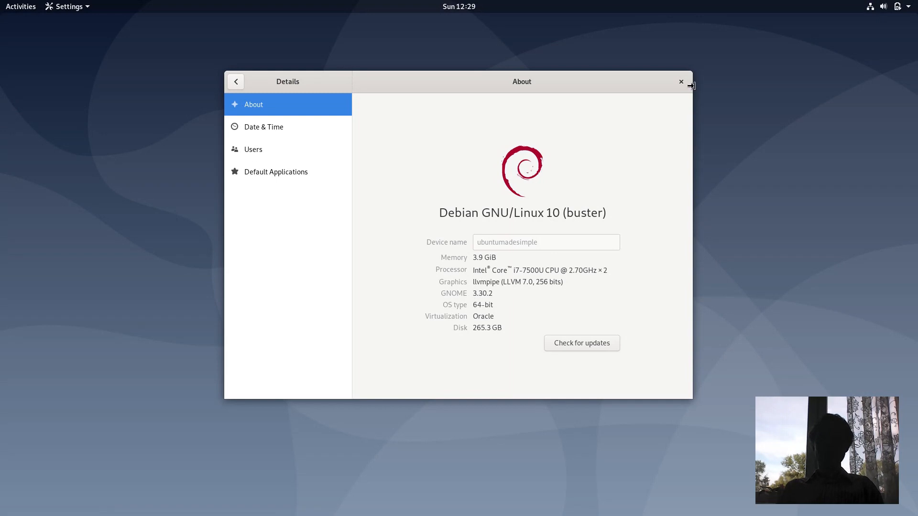
pyautogui.click(679, 81)
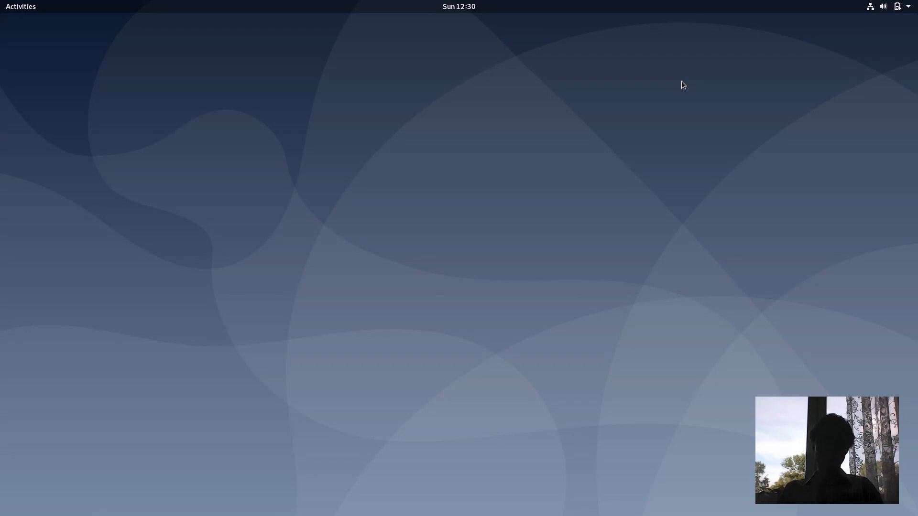
pyautogui.moveTo(182, 134)
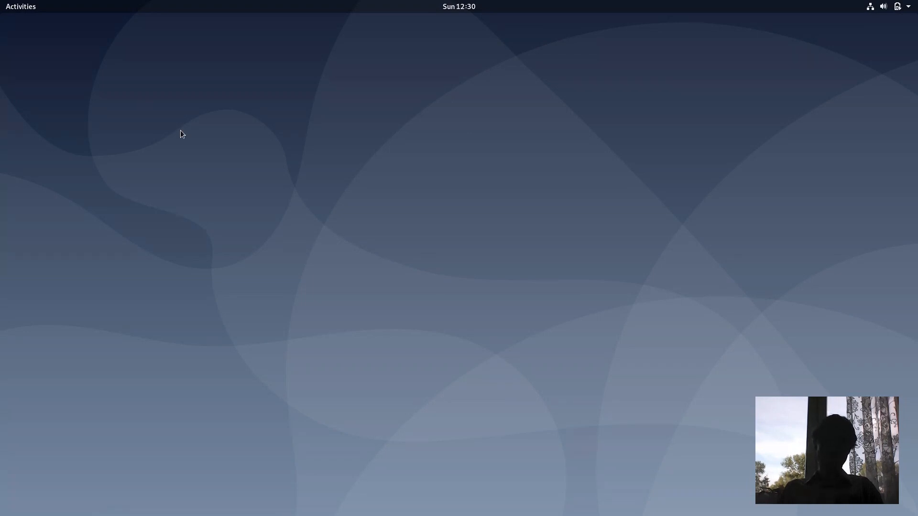
# Launch Files and enter the Desktop folder
pyautogui.click(20, 7)
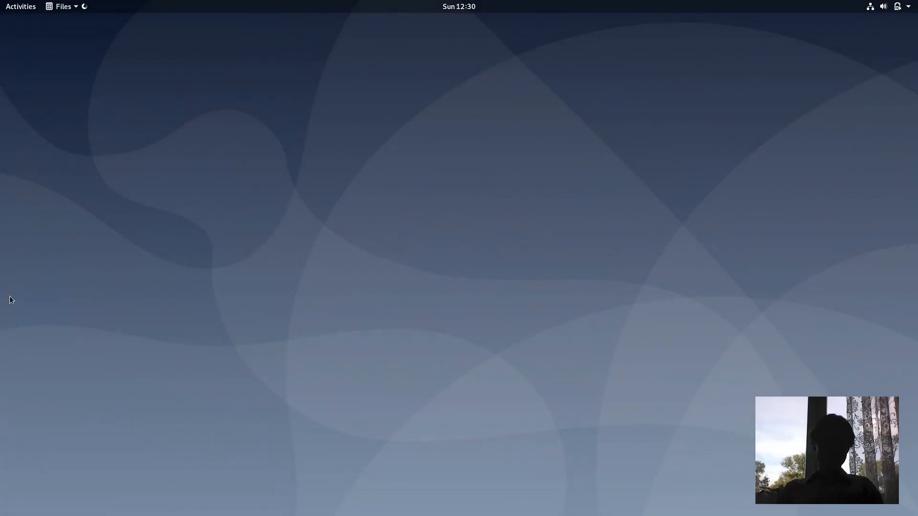
pyautogui.click(64, 7)
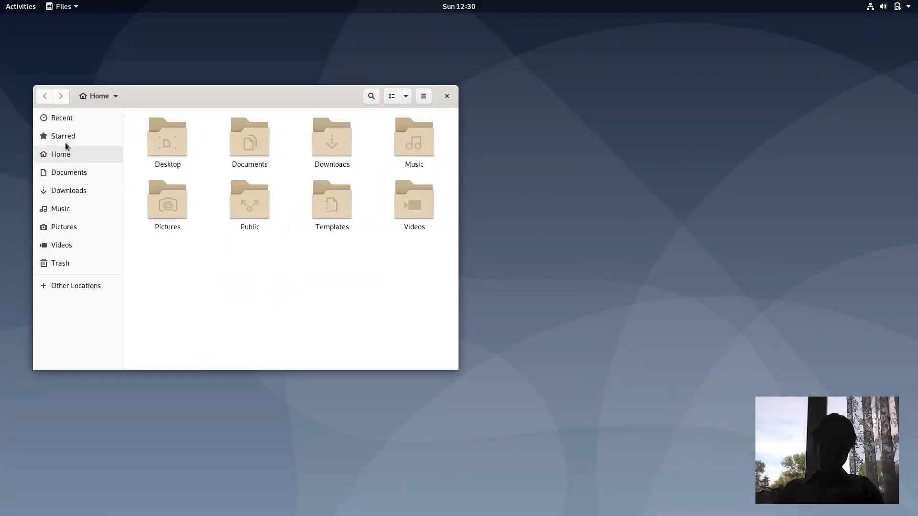
pyautogui.doubleClick(166, 137)
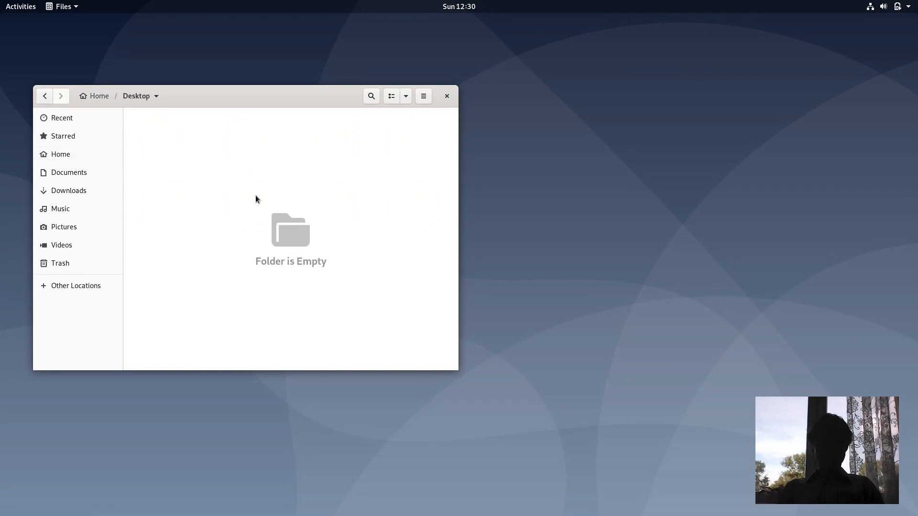
# Create an empty folder named 'new' on the Desktop
pyautogui.rightClick(278, 206)
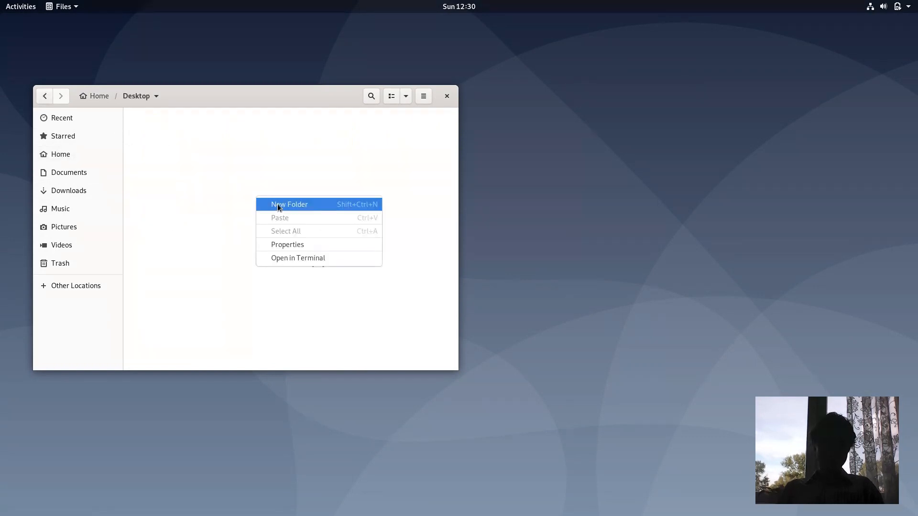
pyautogui.click(289, 204)
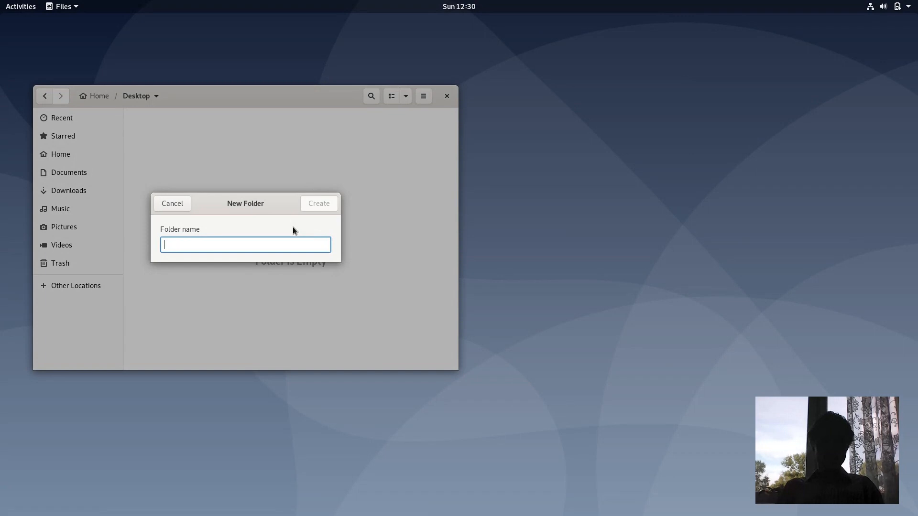
pyautogui.write('new')
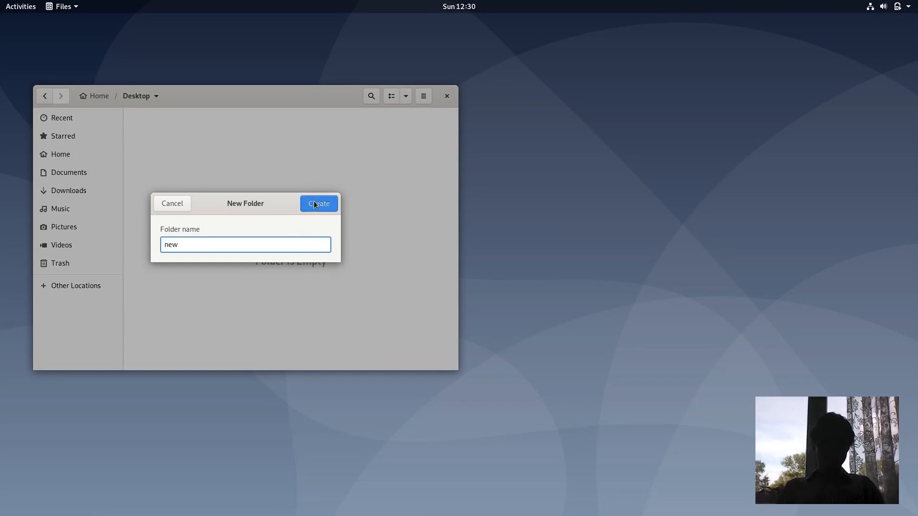
pyautogui.click(318, 202)
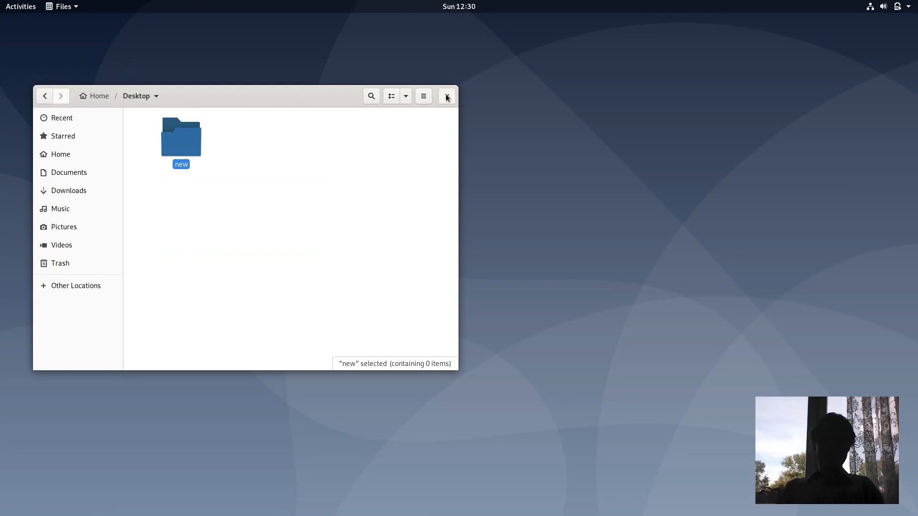
# Close Files and search 'twe' in the overview so Tweaks is listed
pyautogui.click(446, 95)
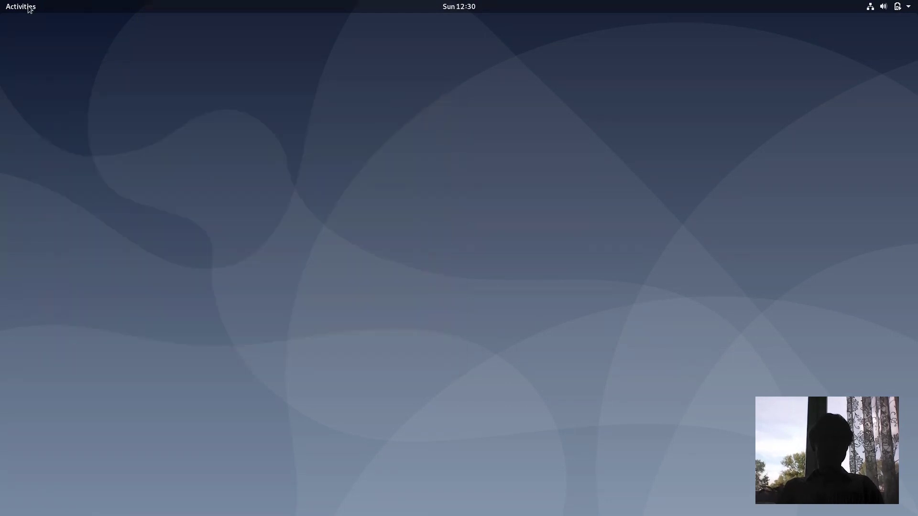
pyautogui.write('tw')
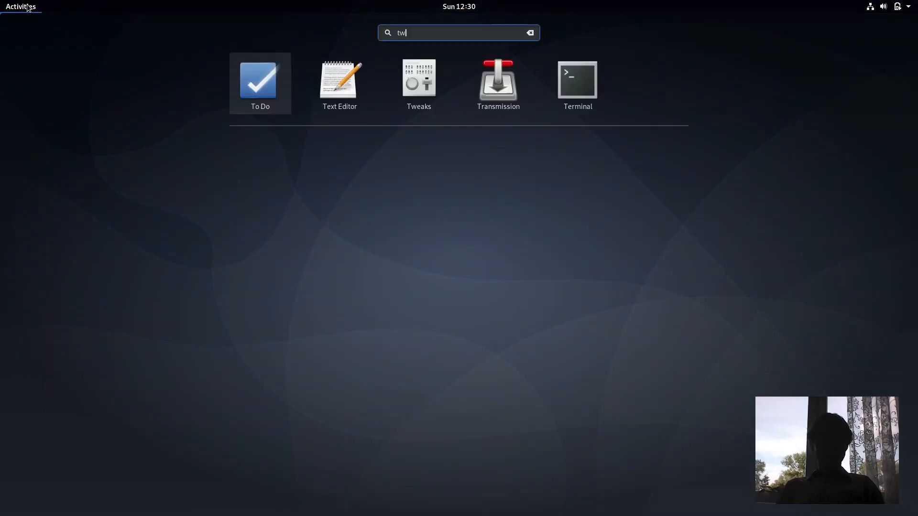
pyautogui.write('e')
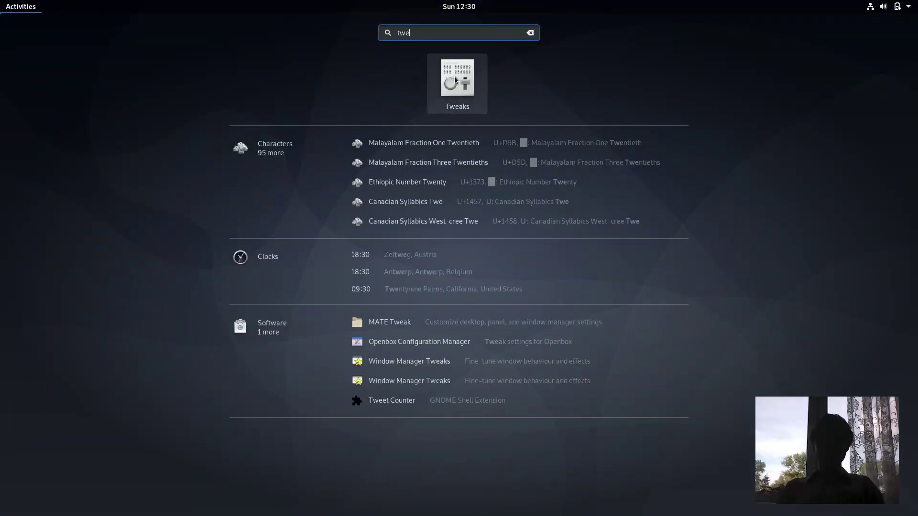
# Launch GNOME Tweaks from the search results onto its General page
pyautogui.click(457, 80)
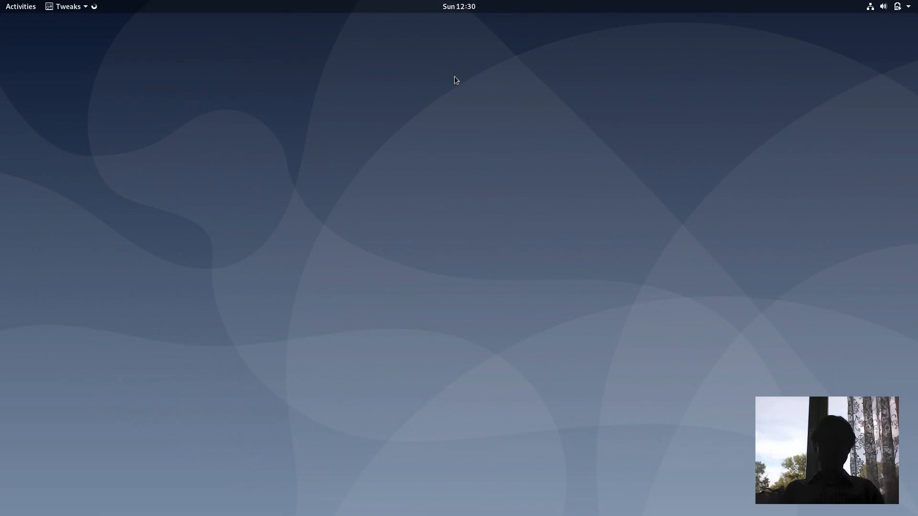
pyautogui.click(67, 6)
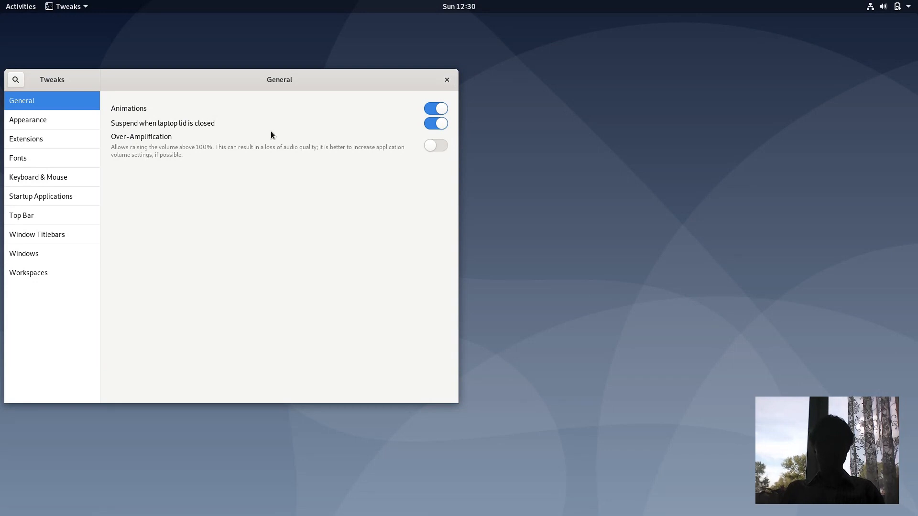
pyautogui.moveTo(164, 172)
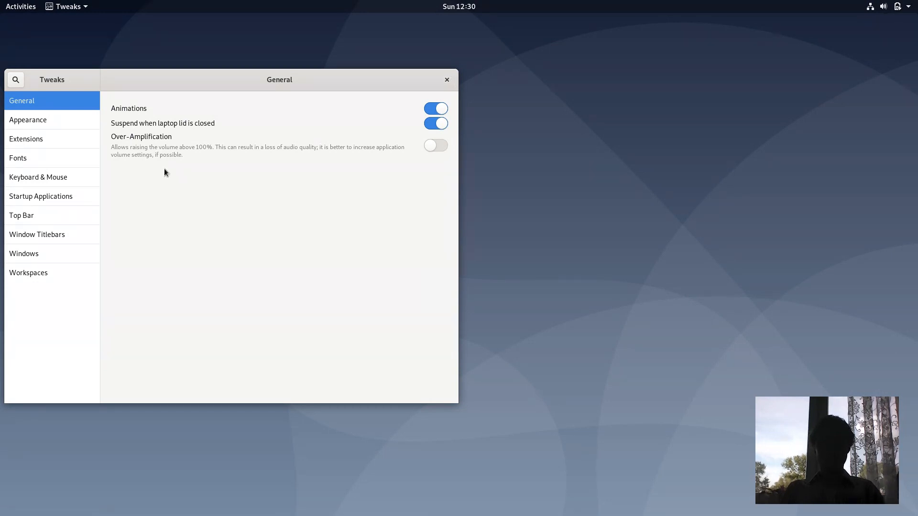
pyautogui.moveTo(37, 234)
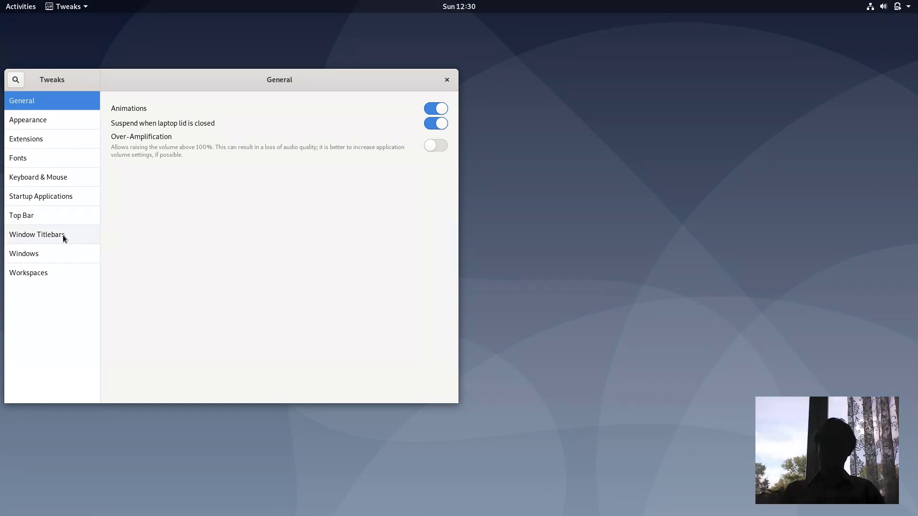
pyautogui.moveTo(21, 215)
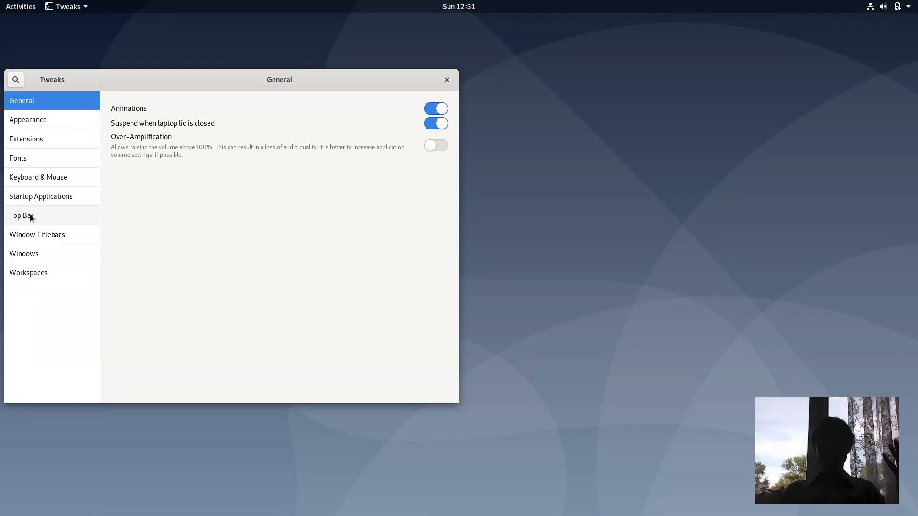
# Enable Date and Seconds for the top bar clock in Tweaks' Top Bar page
pyautogui.click(21, 215)
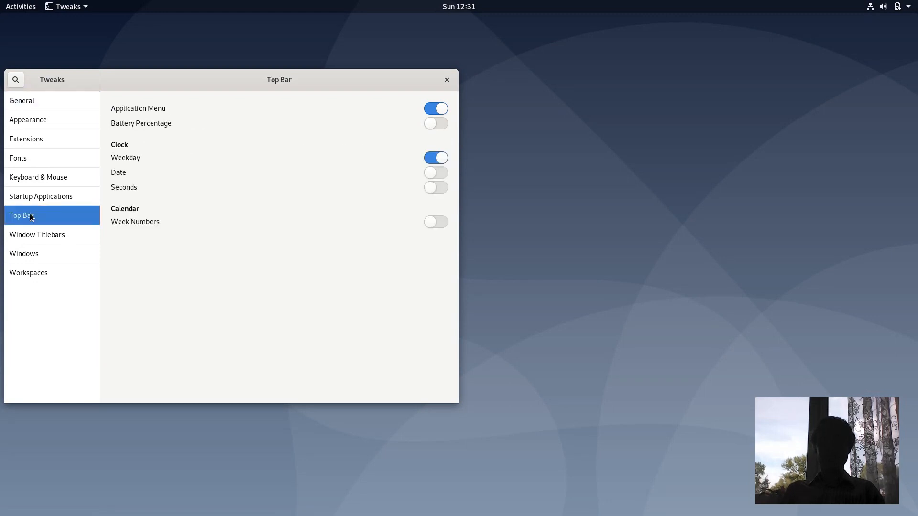
pyautogui.moveTo(418, 176)
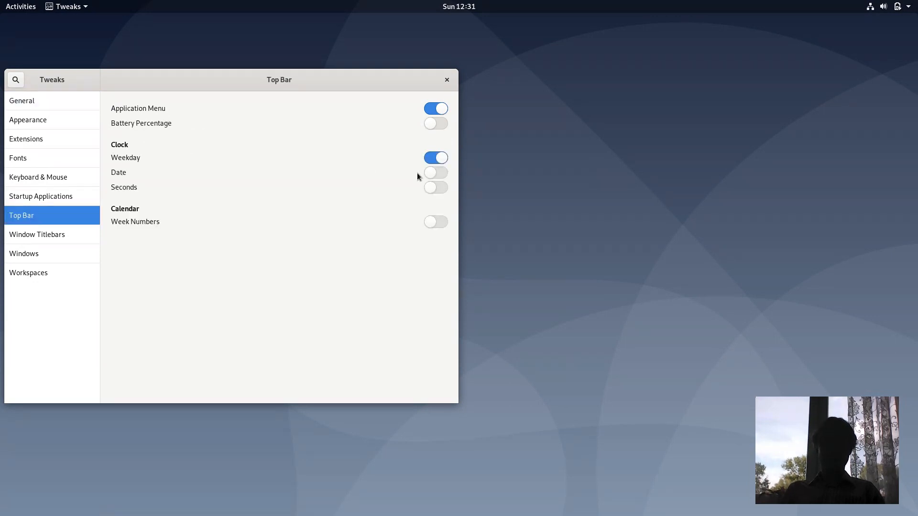
pyautogui.click(436, 172)
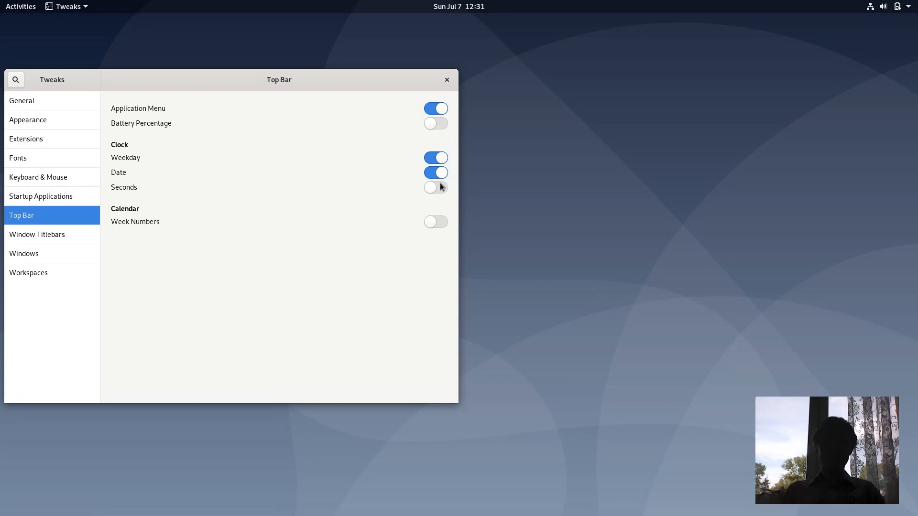
pyautogui.click(436, 186)
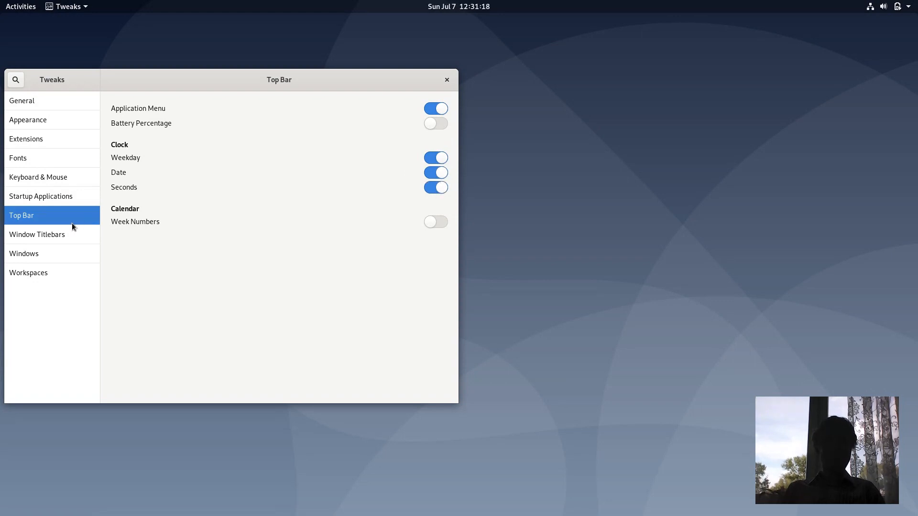
pyautogui.moveTo(58, 236)
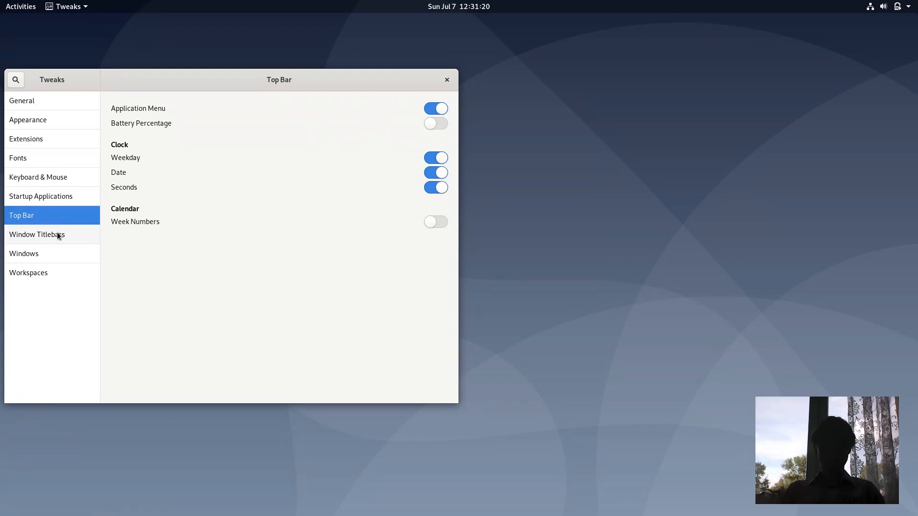
# Enable Maximize and Minimize buttons on window titlebars
pyautogui.click(38, 234)
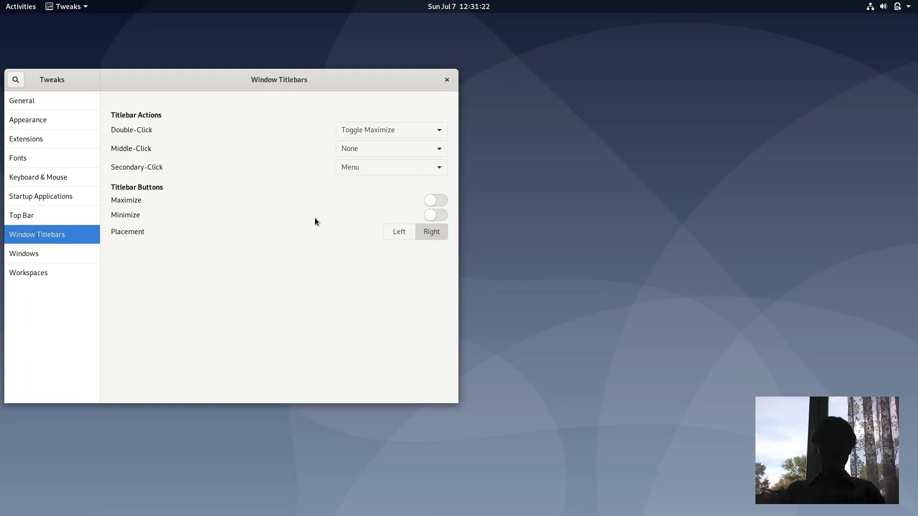
pyautogui.click(436, 199)
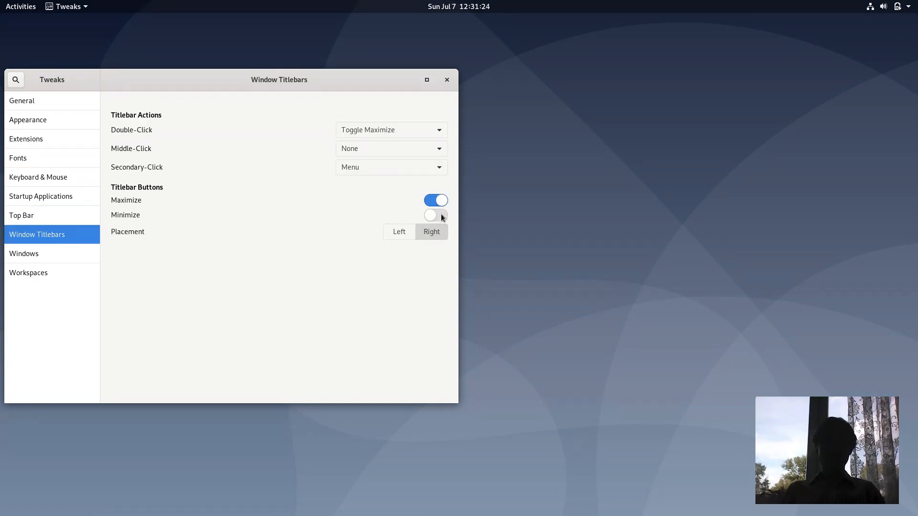
pyautogui.click(436, 215)
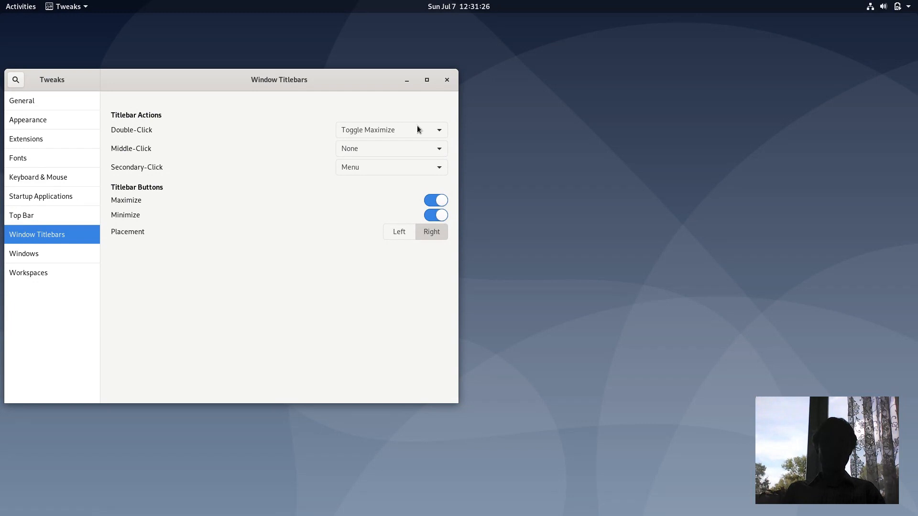
pyautogui.moveTo(401, 85)
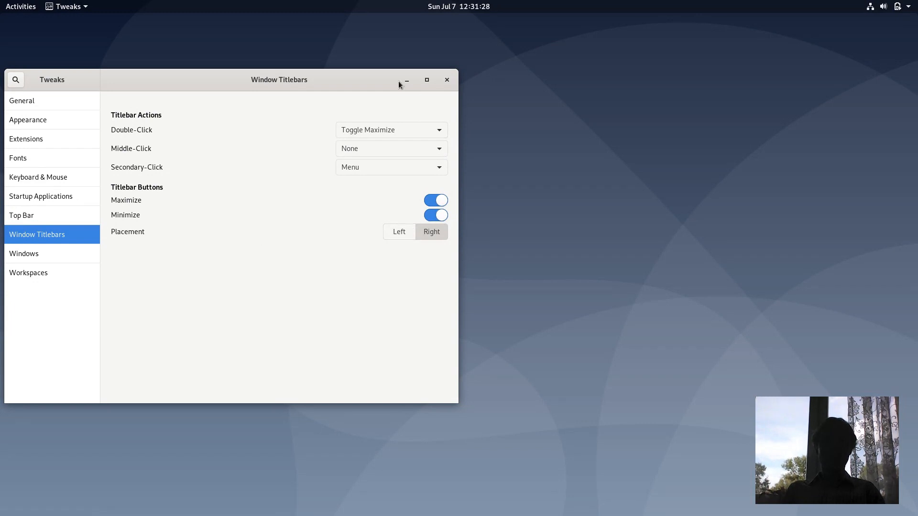
pyautogui.moveTo(417, 79)
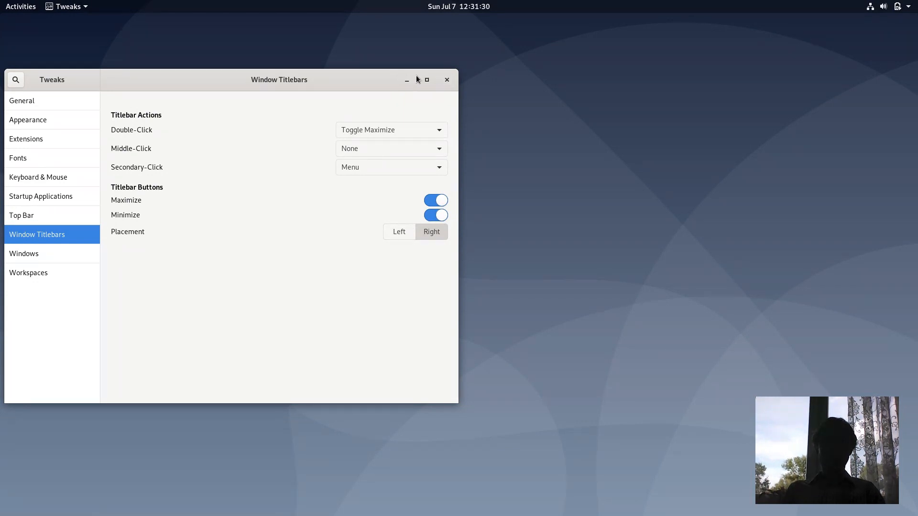
# Try title-bar button placement Left, restore Right, and return to General
pyautogui.click(398, 231)
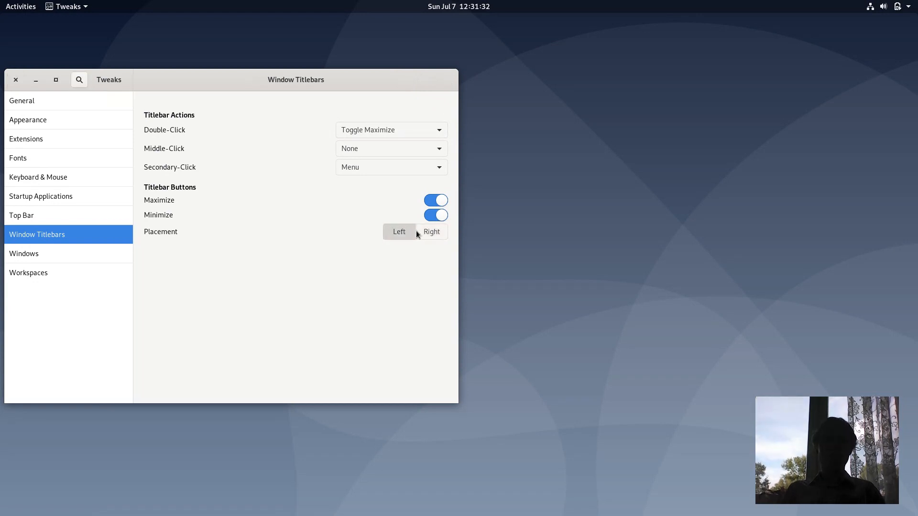
pyautogui.click(431, 232)
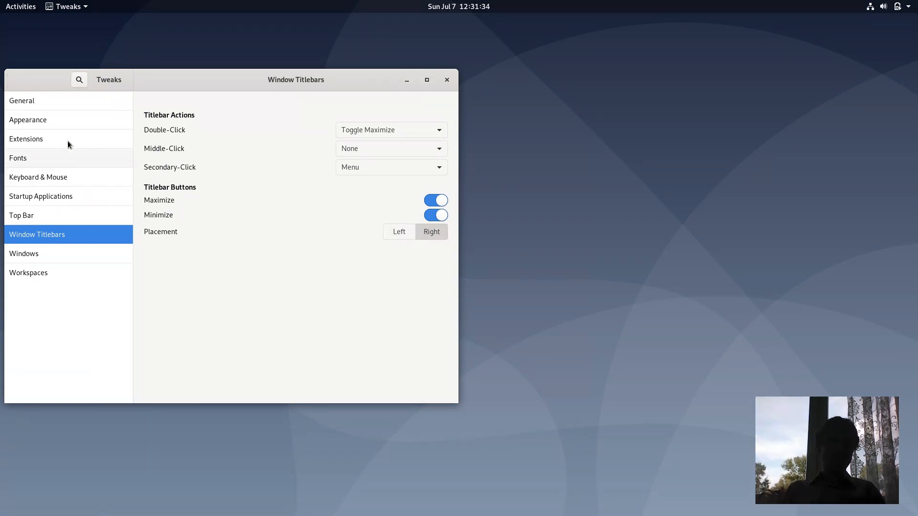
pyautogui.click(22, 100)
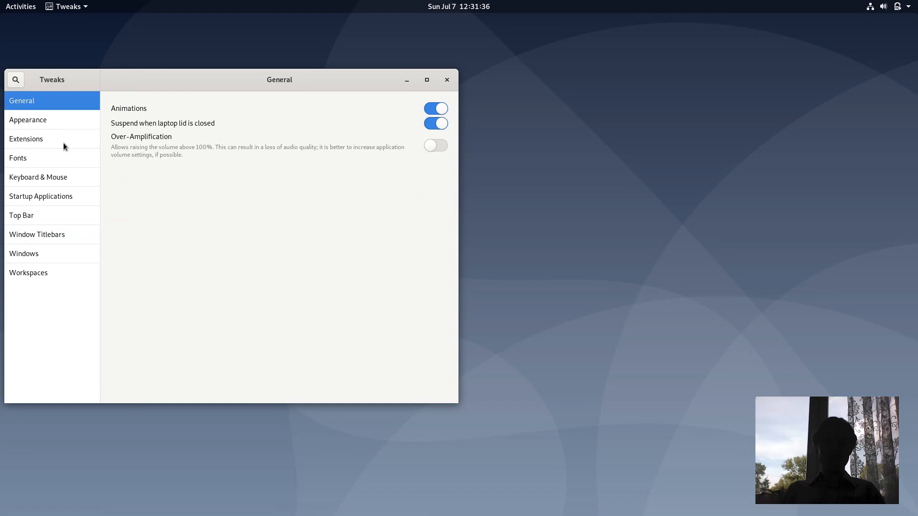
# Set the Applications theme to Adwaita-dark in Appearance and head to the overview for Files
pyautogui.click(28, 119)
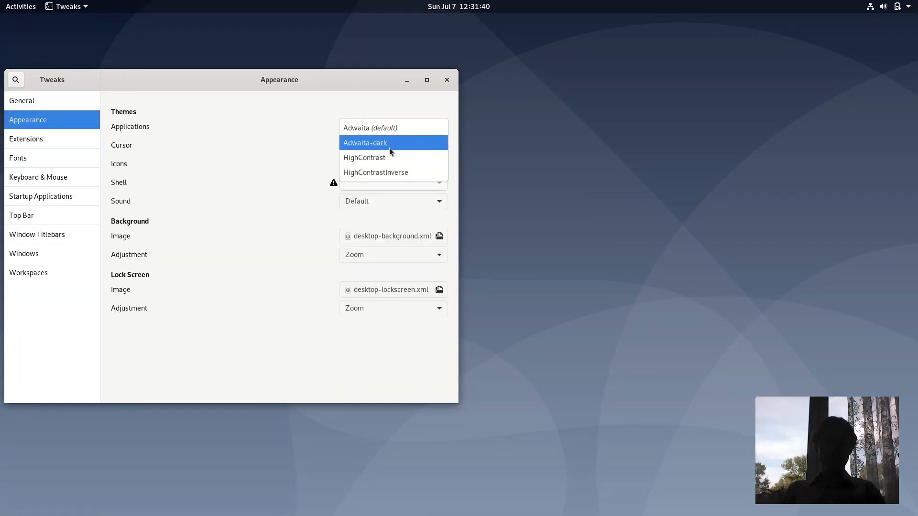
pyautogui.click(364, 143)
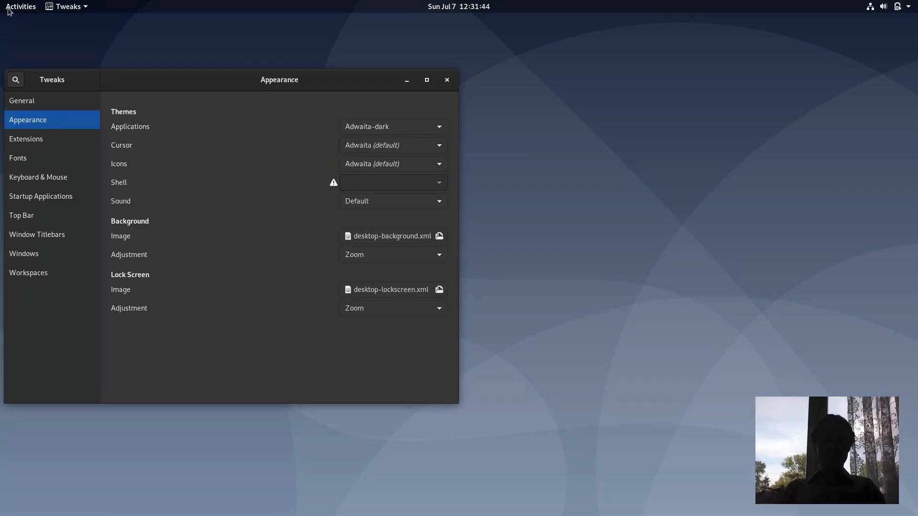
pyautogui.click(21, 7)
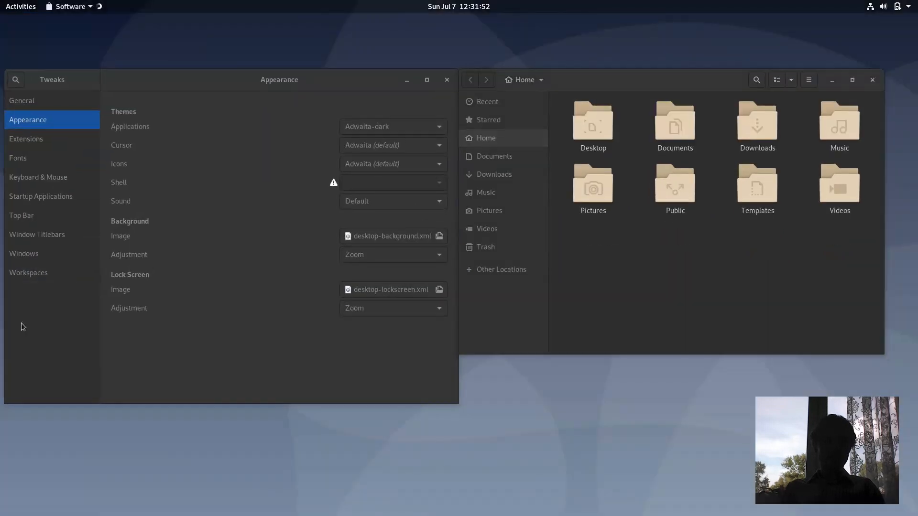
# Launch Settings by searching 'se', landing on the dark-themed About page for Debian 10
pyautogui.click(67, 7)
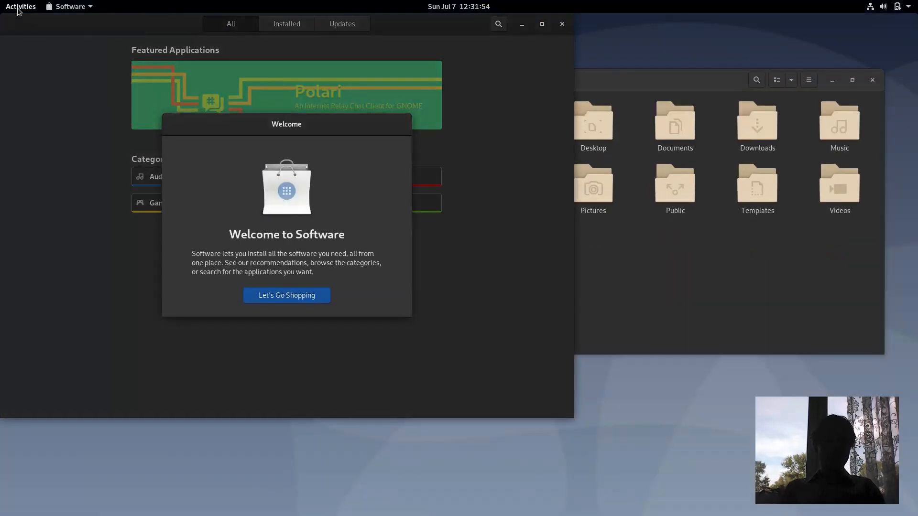
pyautogui.click(21, 7)
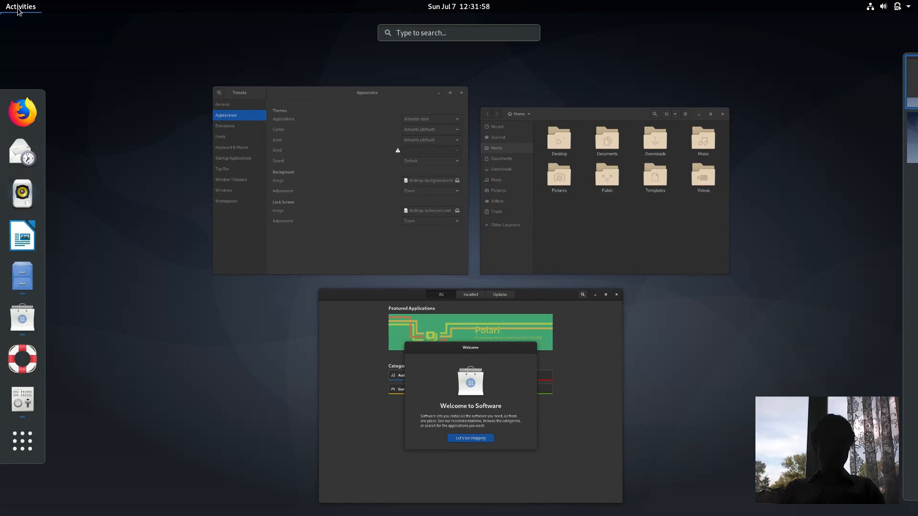
pyautogui.write('s')
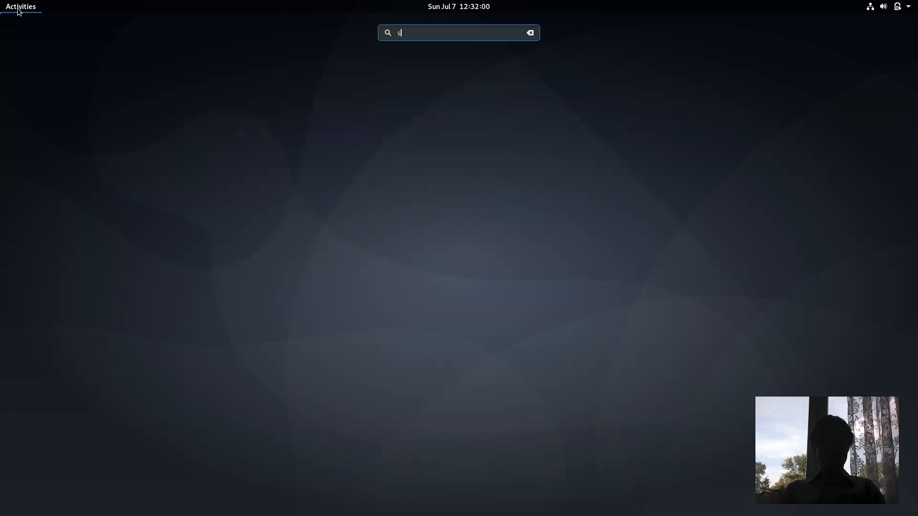
pyautogui.write('e')
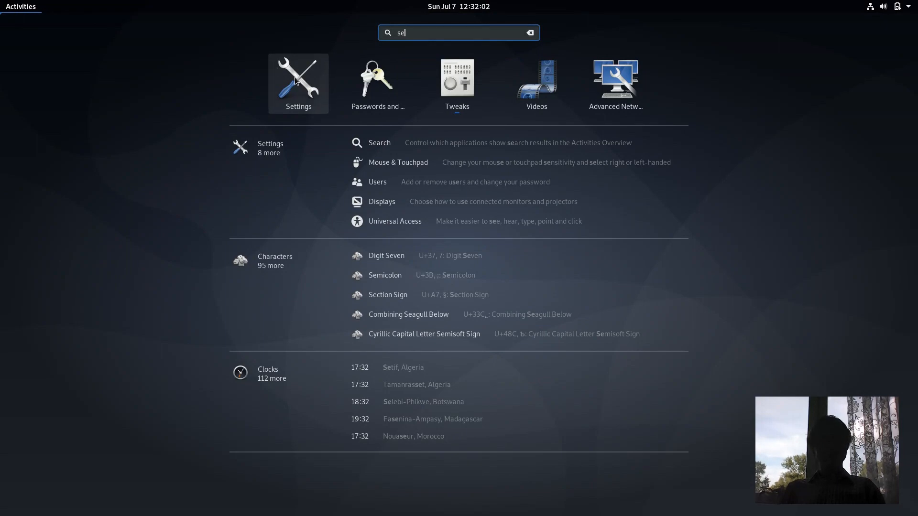
pyautogui.click(298, 83)
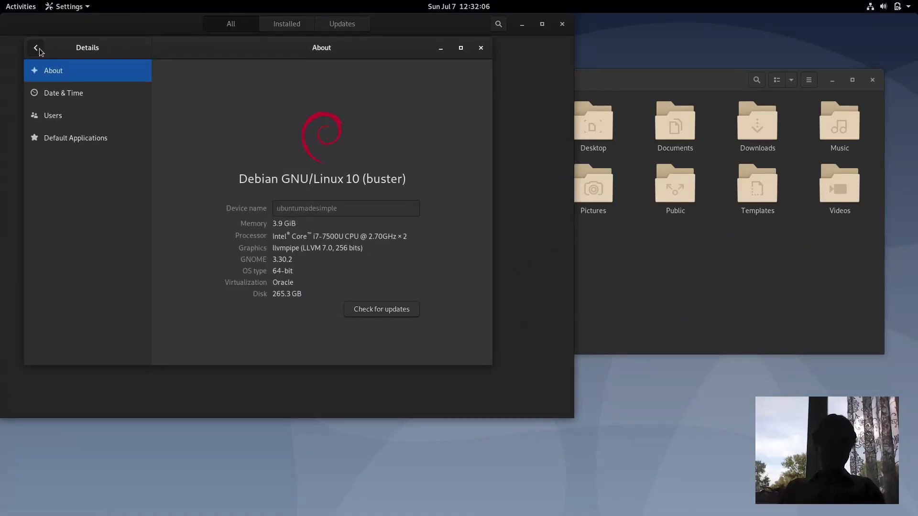
# Apply the grey wallpaper with scattered symbols from the Wallpapers list as the desktop background
pyautogui.click(37, 48)
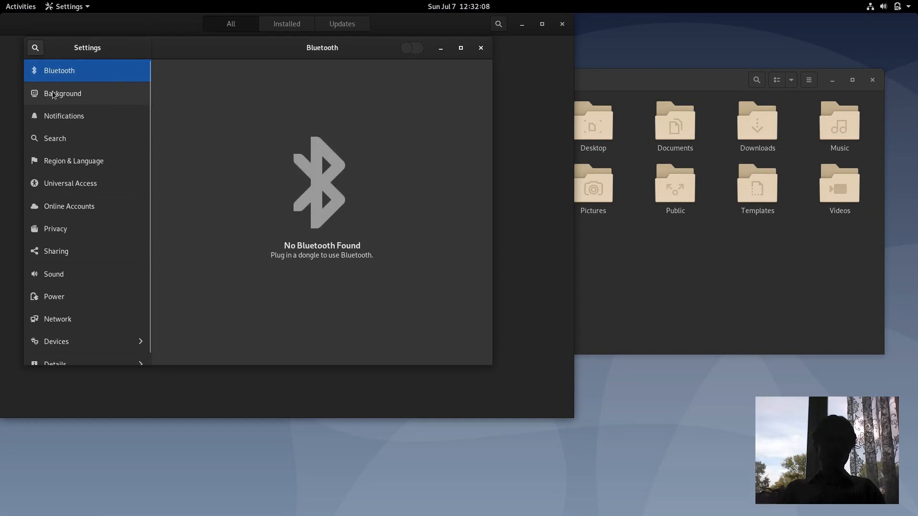
pyautogui.click(63, 93)
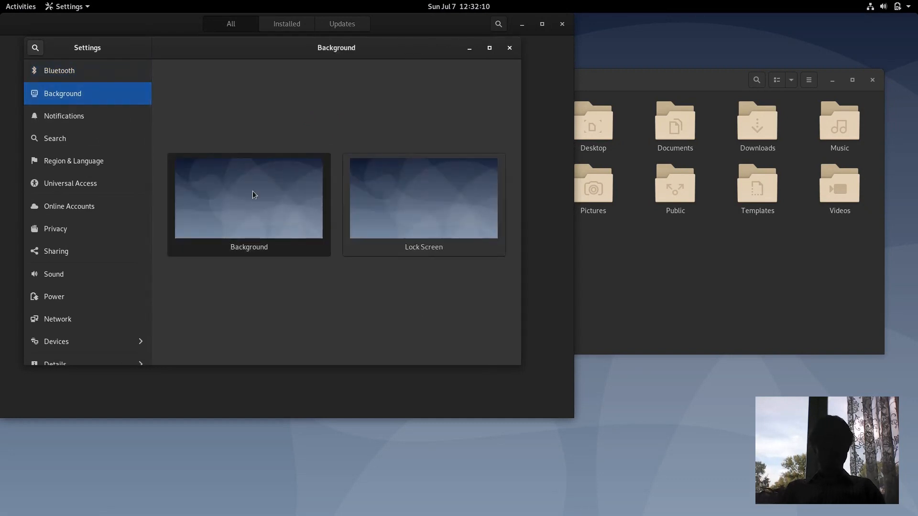
pyautogui.click(249, 197)
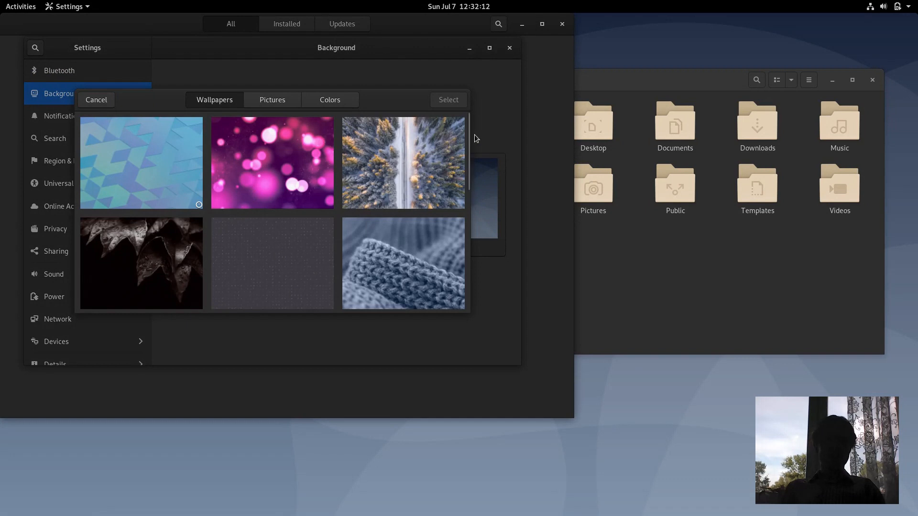
pyautogui.moveTo(468, 129)
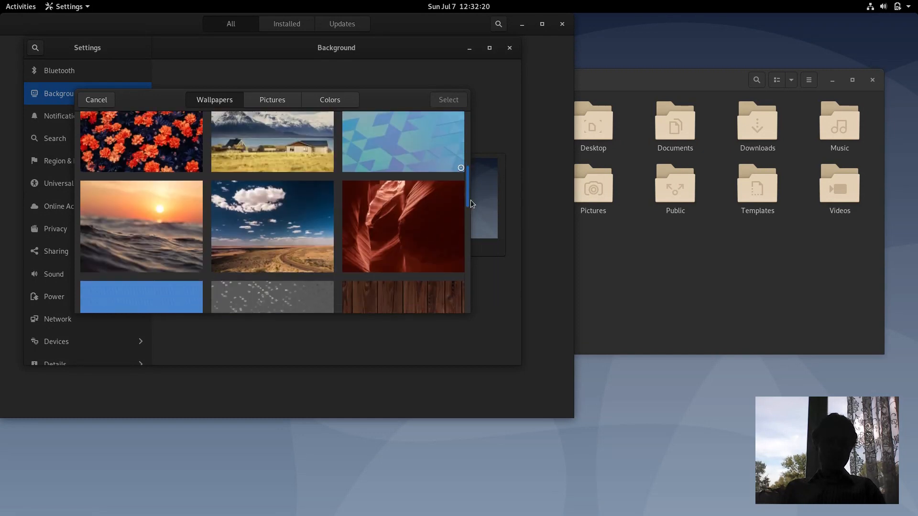
pyautogui.scroll(-3)
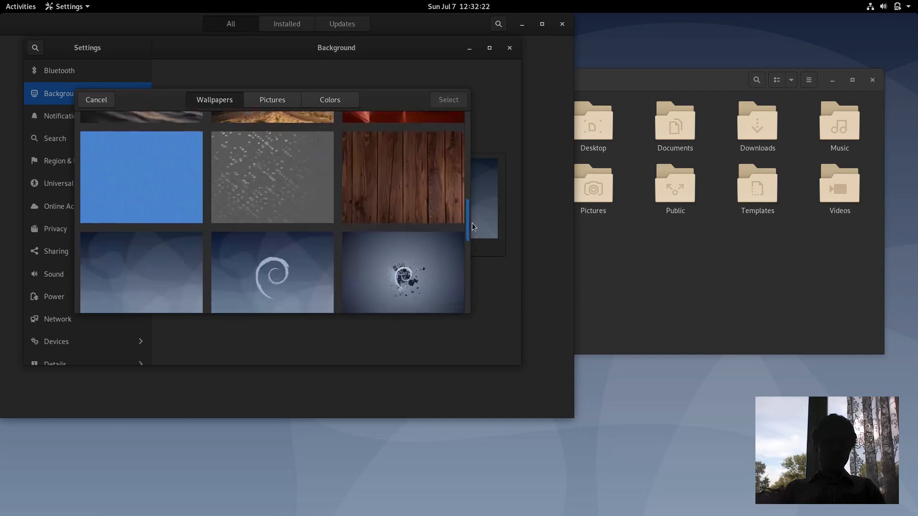
pyautogui.scroll(-3)
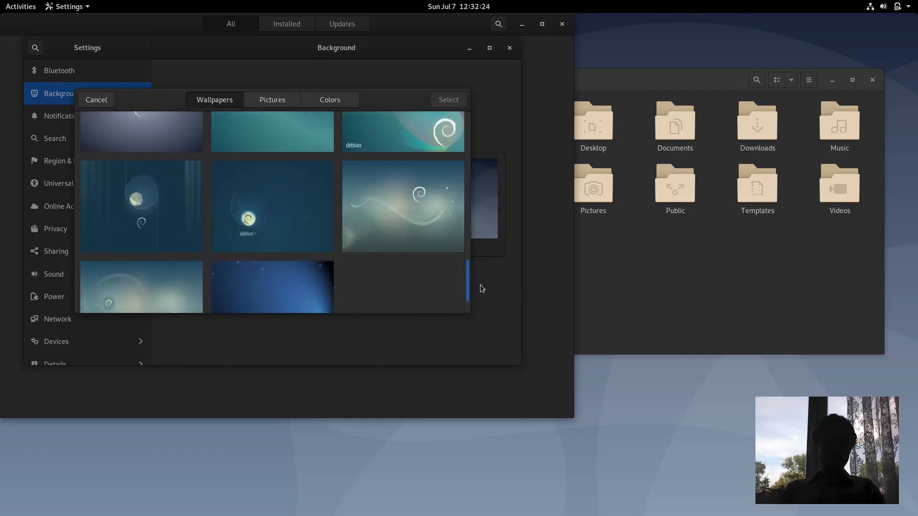
pyautogui.scroll(3)
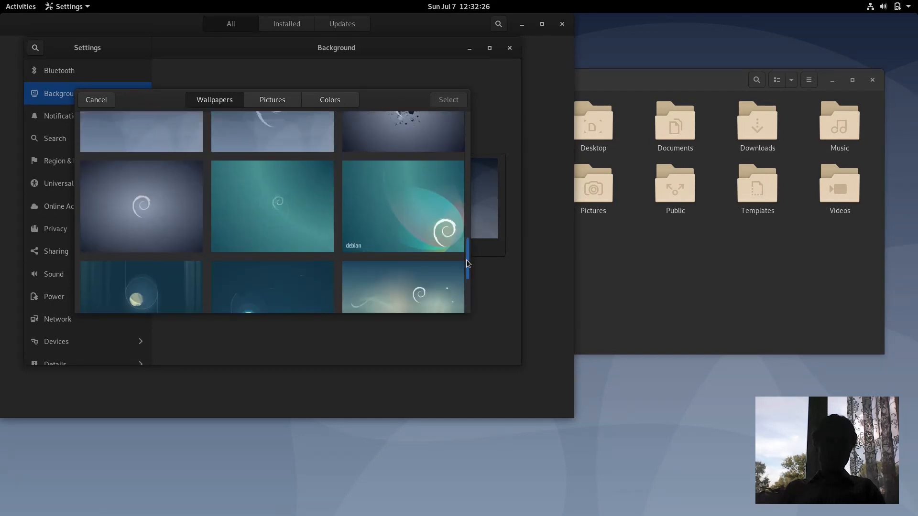
pyautogui.scroll(3)
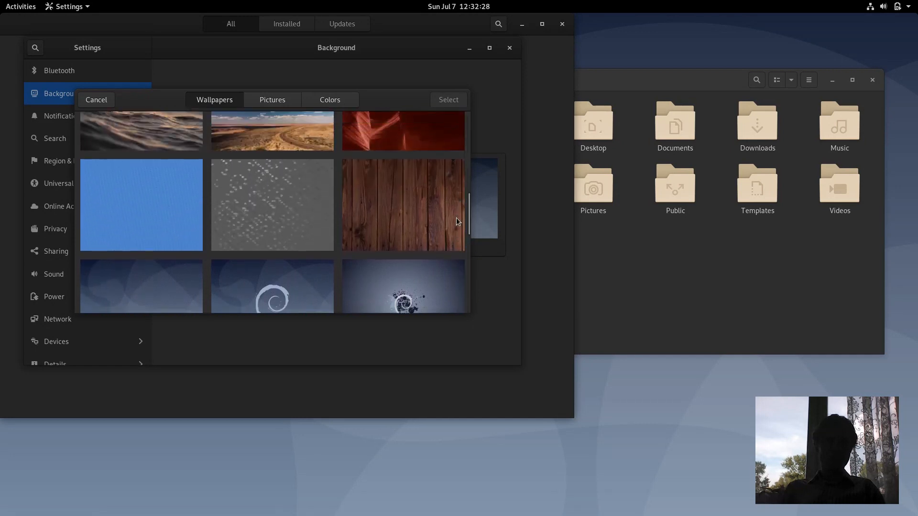
pyautogui.click(272, 204)
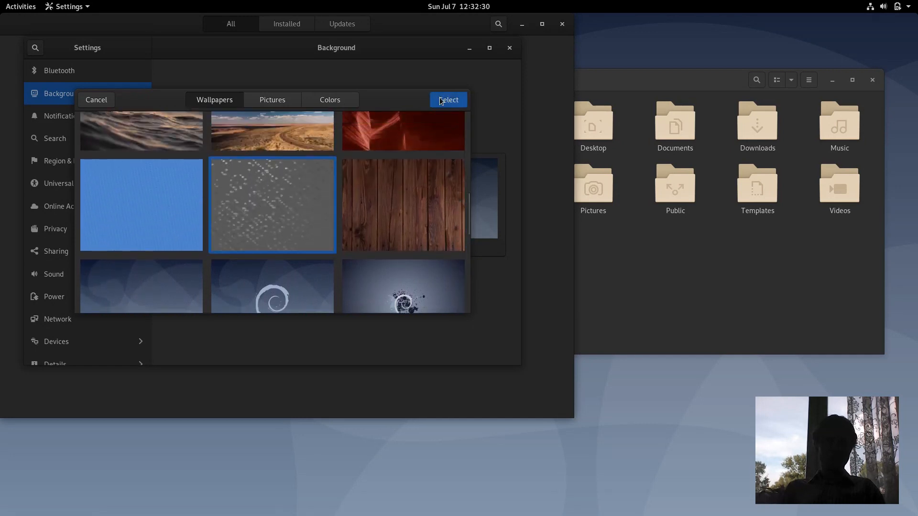
pyautogui.click(447, 100)
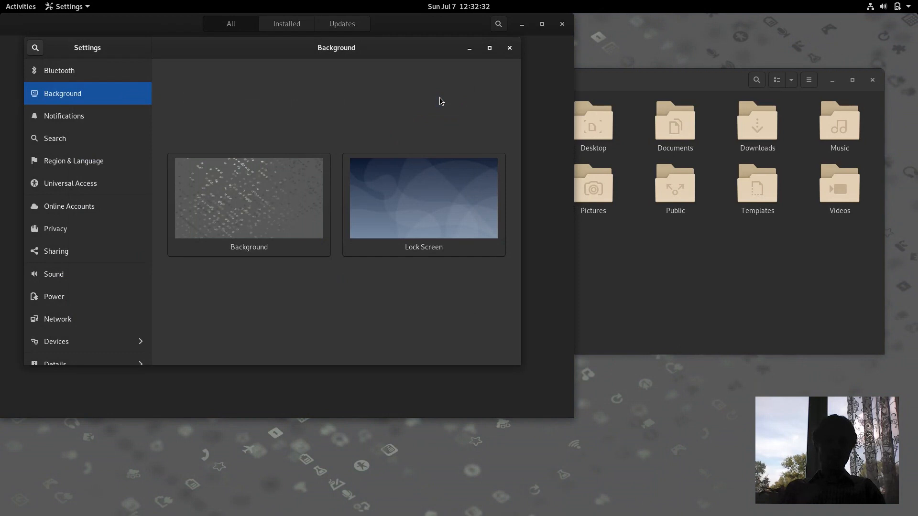
pyautogui.moveTo(423, 71)
pyautogui.write('sy')
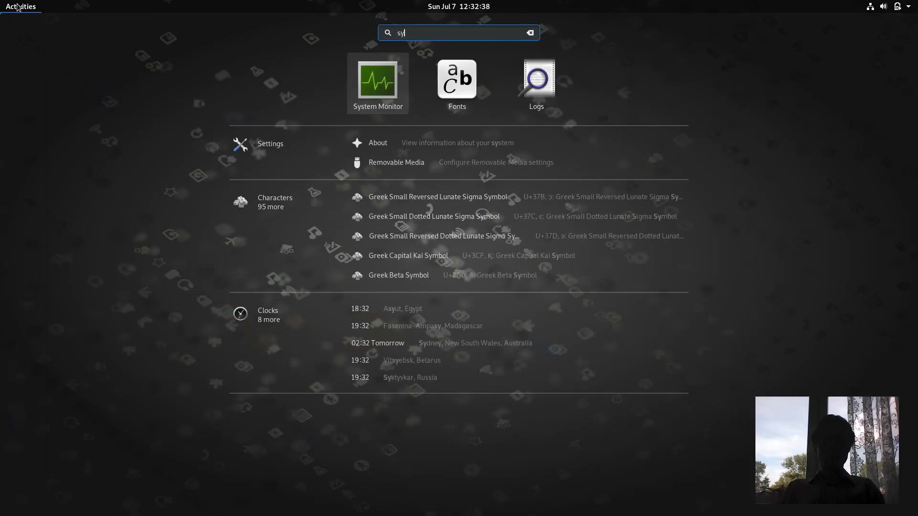
# Launch System Monitor from the search results and close the Software and Tweaks windows
pyautogui.click(270, 143)
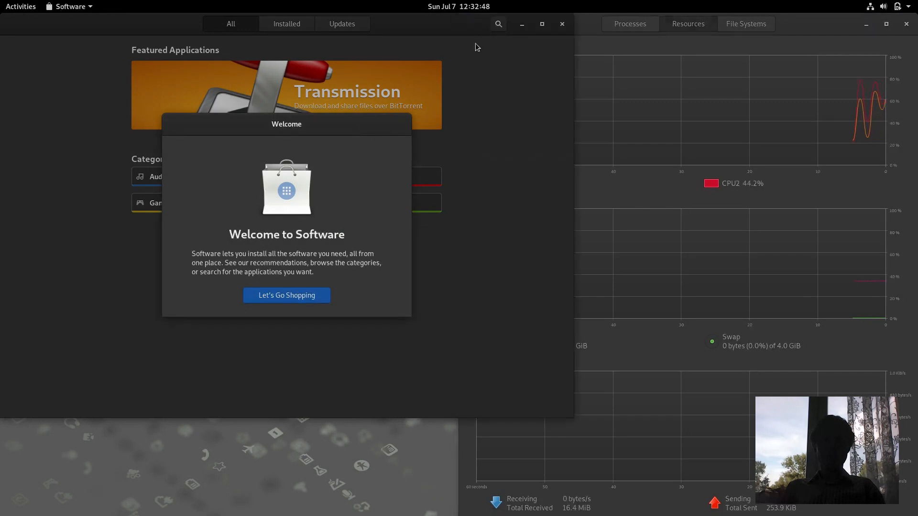
pyautogui.moveTo(240, 308)
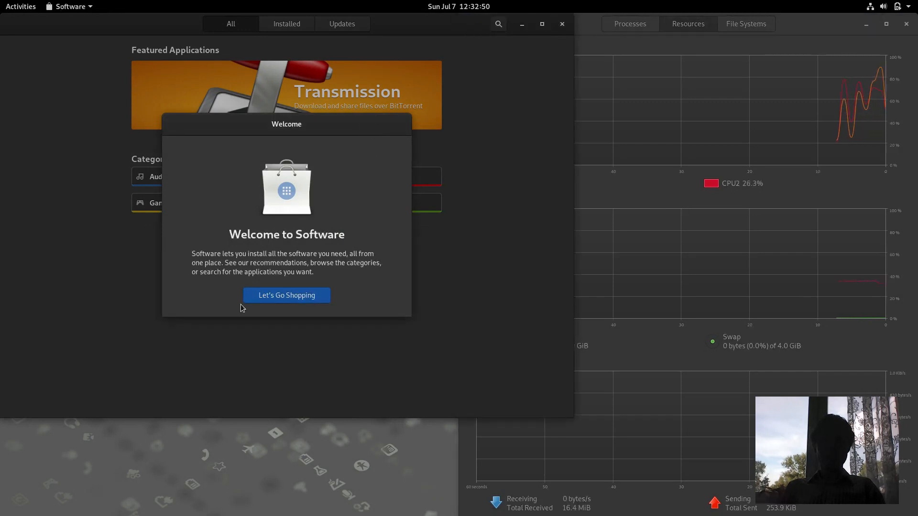
pyautogui.click(286, 295)
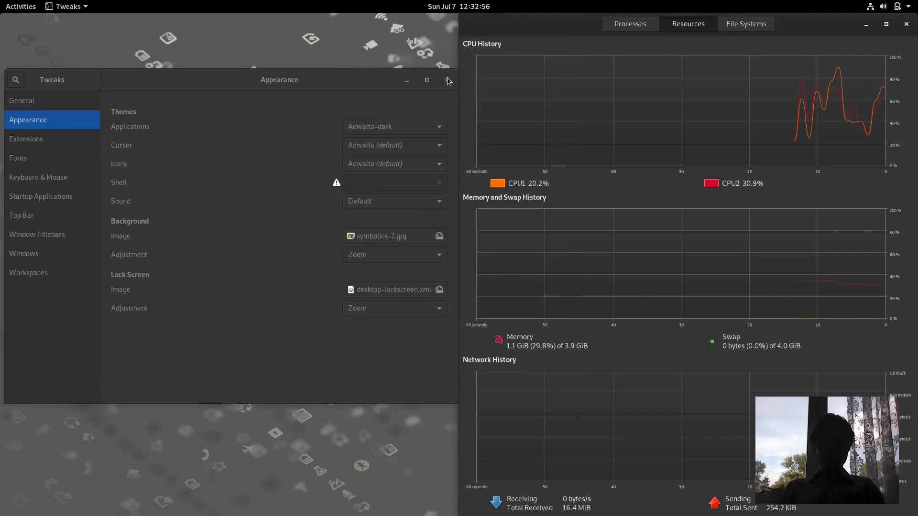
pyautogui.click(446, 80)
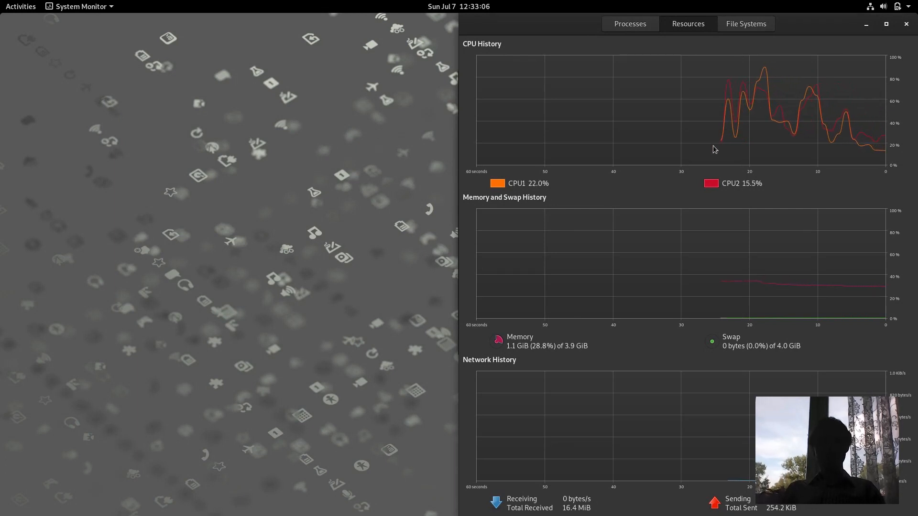
# Request power off from the top-right system menu, showing the 60-second countdown
pyautogui.click(895, 7)
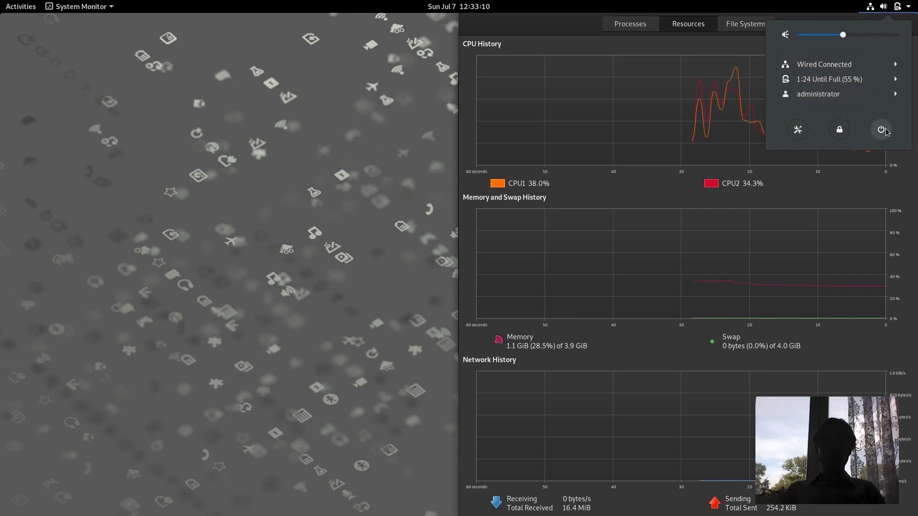
pyautogui.click(881, 130)
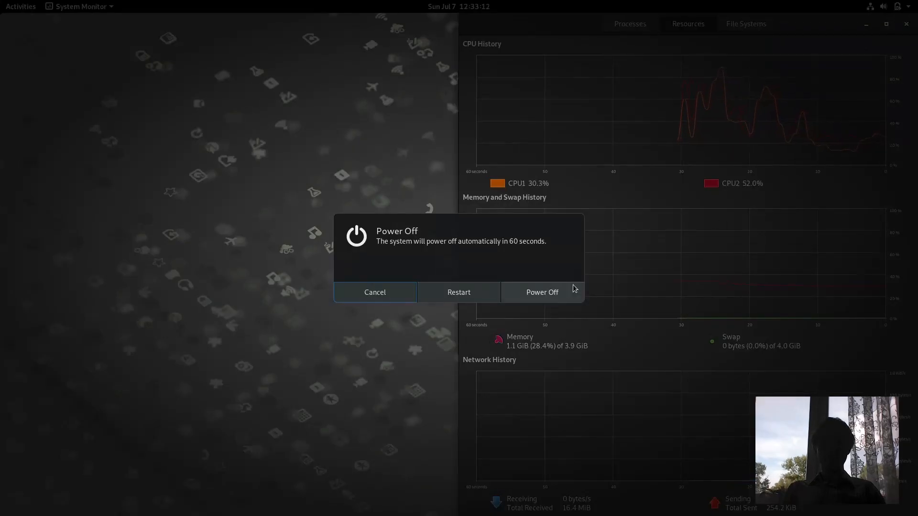